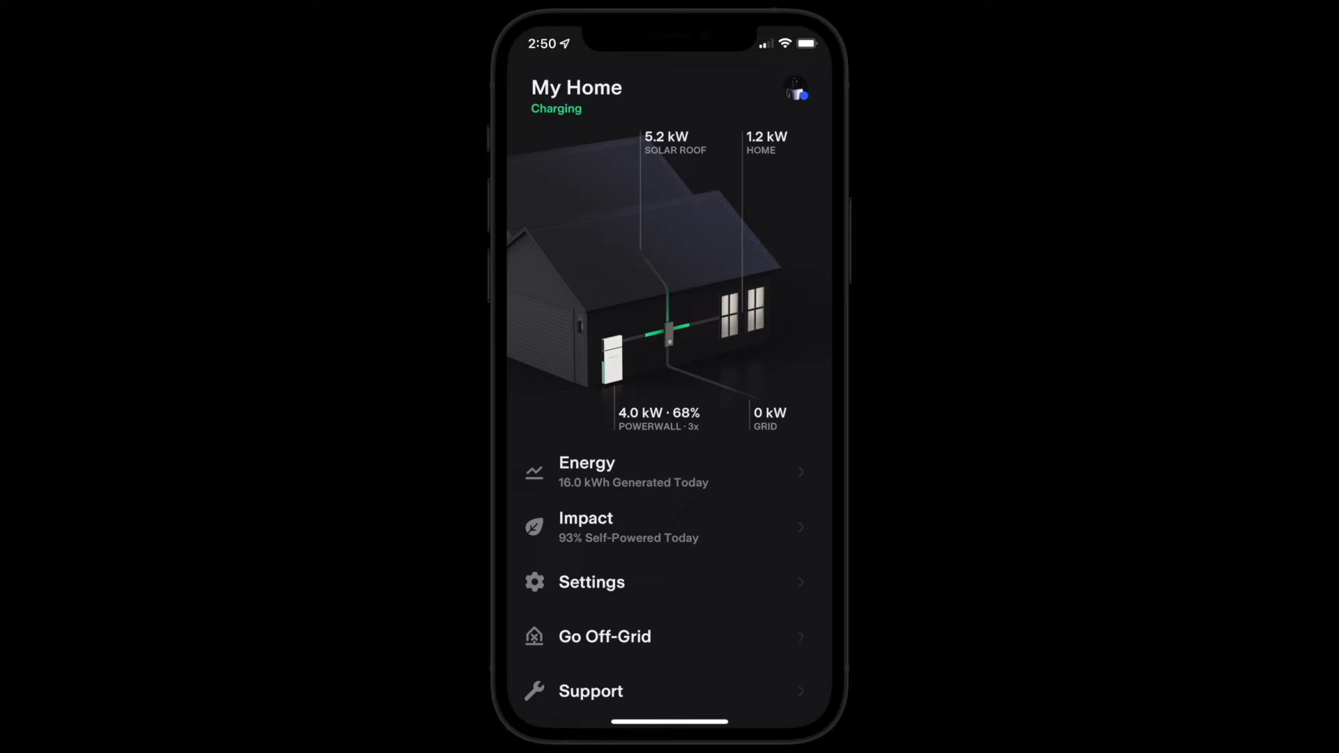
Confirm CA and Pacific Gas & Electric Co as the utility provider and continue to its rate plans.
left_click(592, 583)
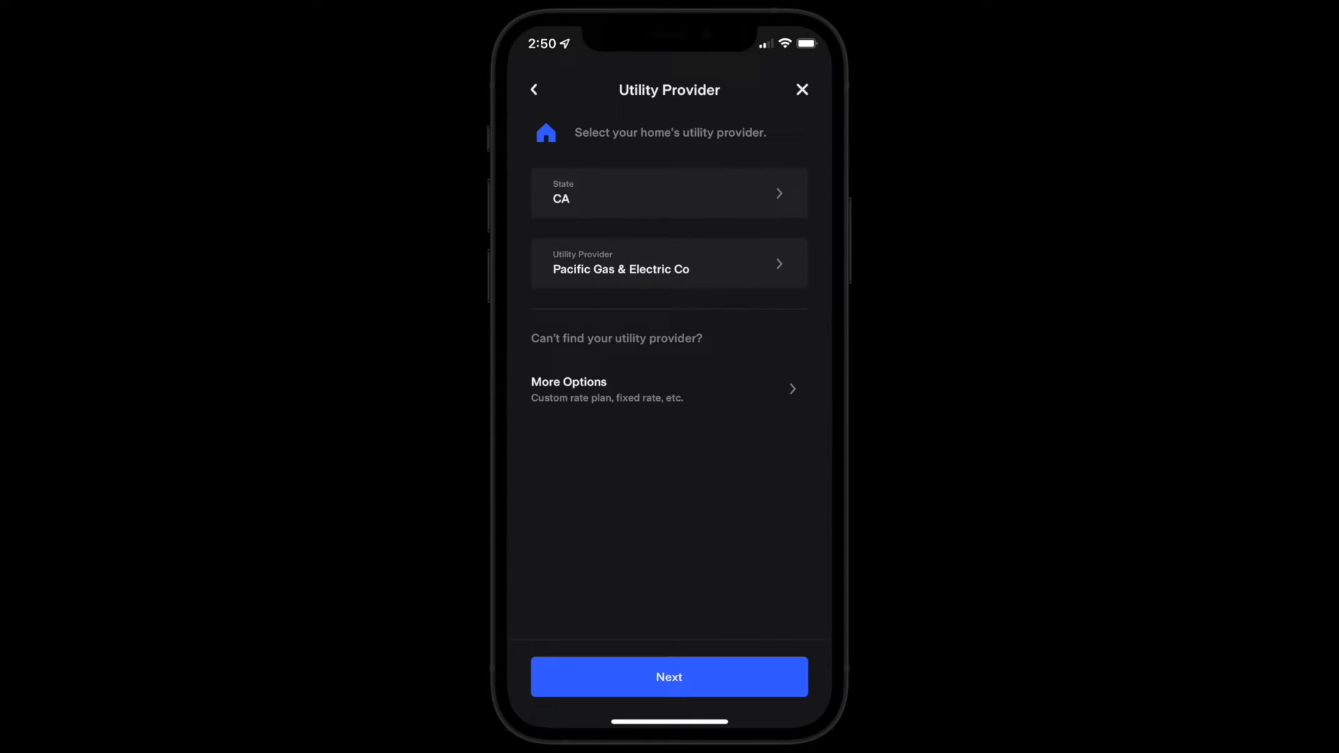
left_click(668, 677)
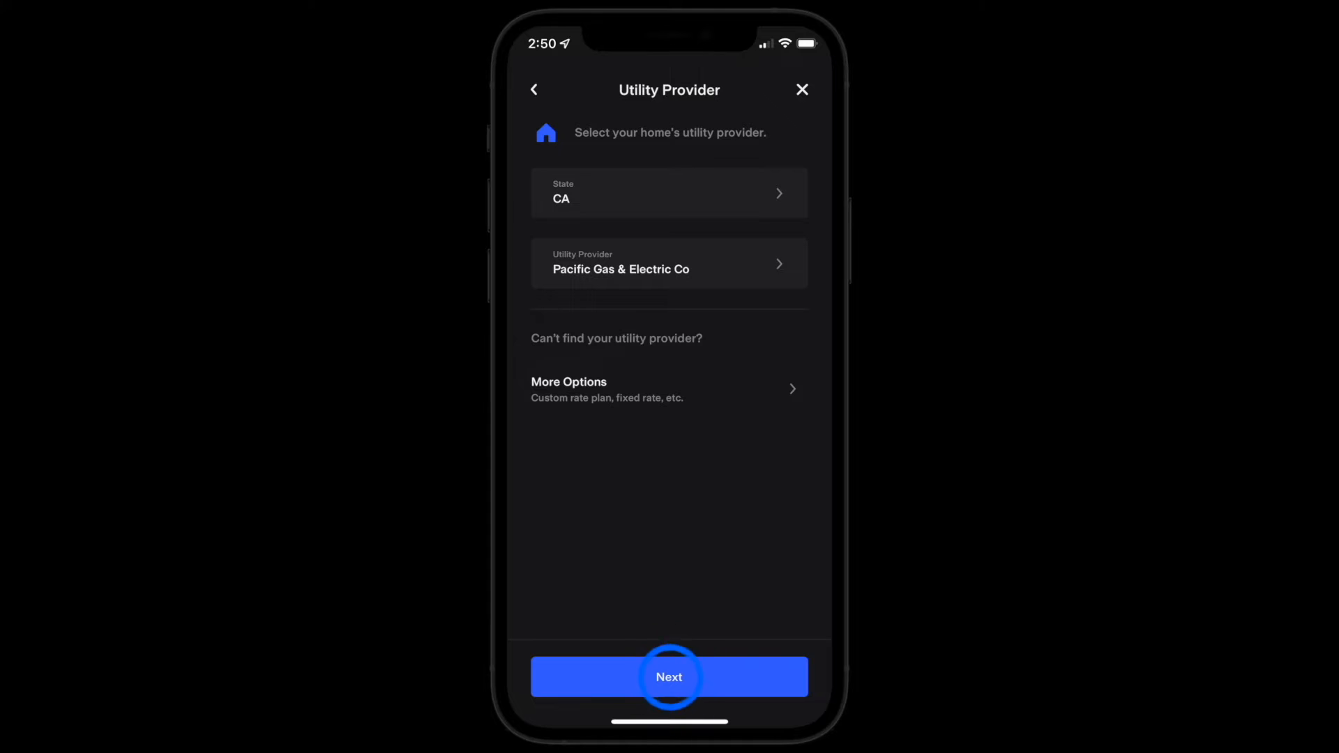
left_click(669, 678)
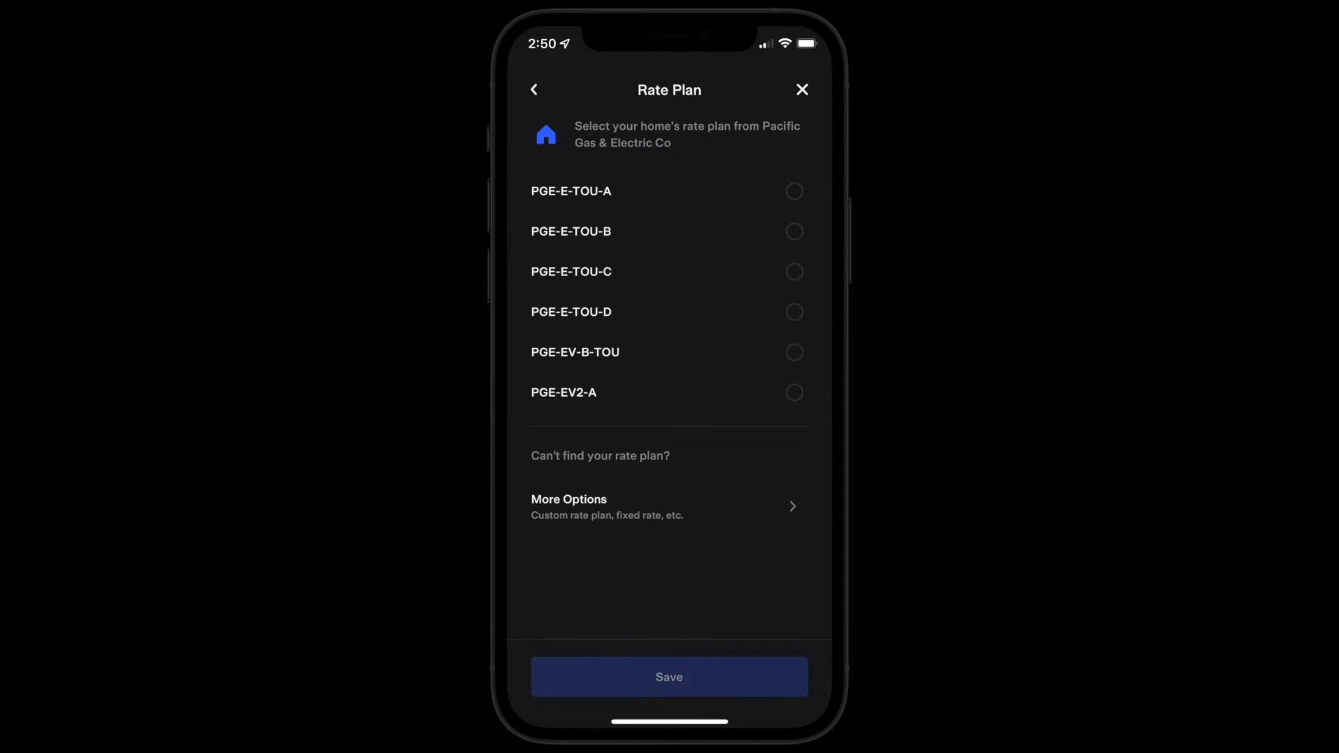
Choose PGE-E-TOU-C as the home rate plan, save it and dismiss the confirmation.
left_click(794, 270)
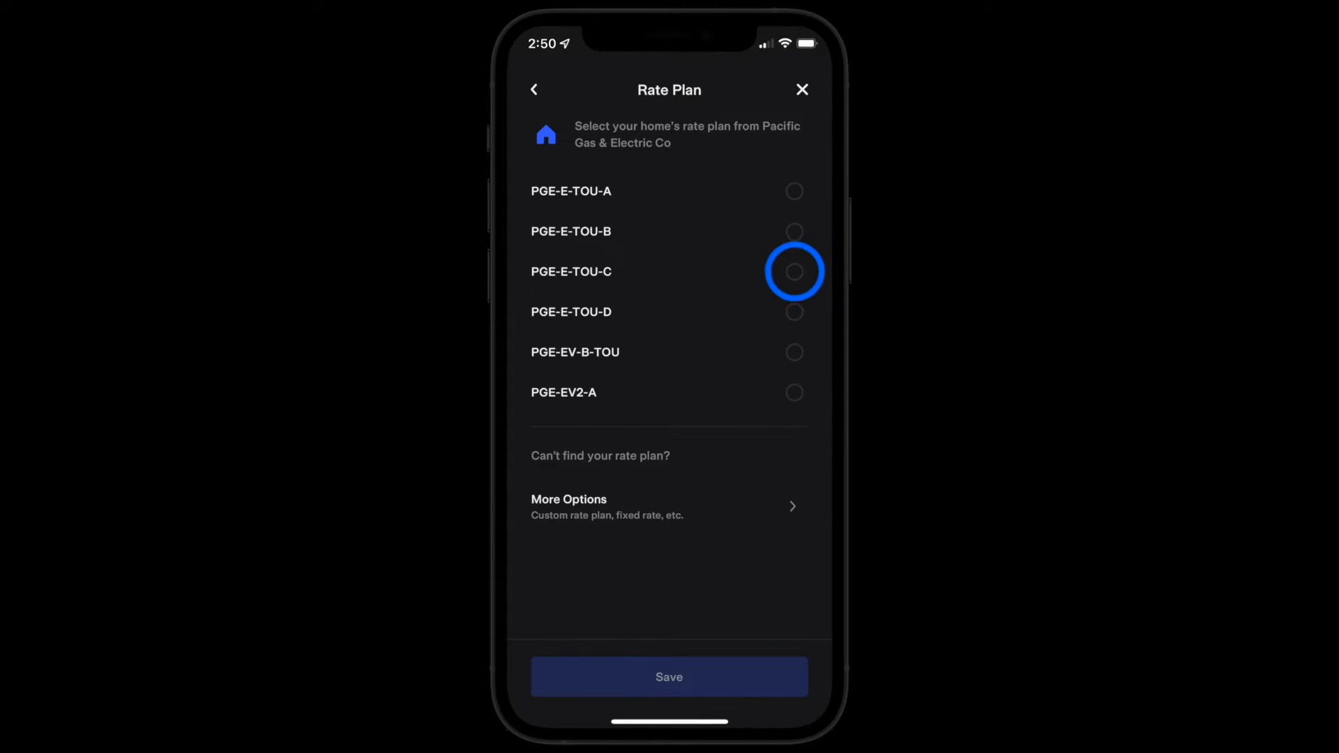
left_click(794, 271)
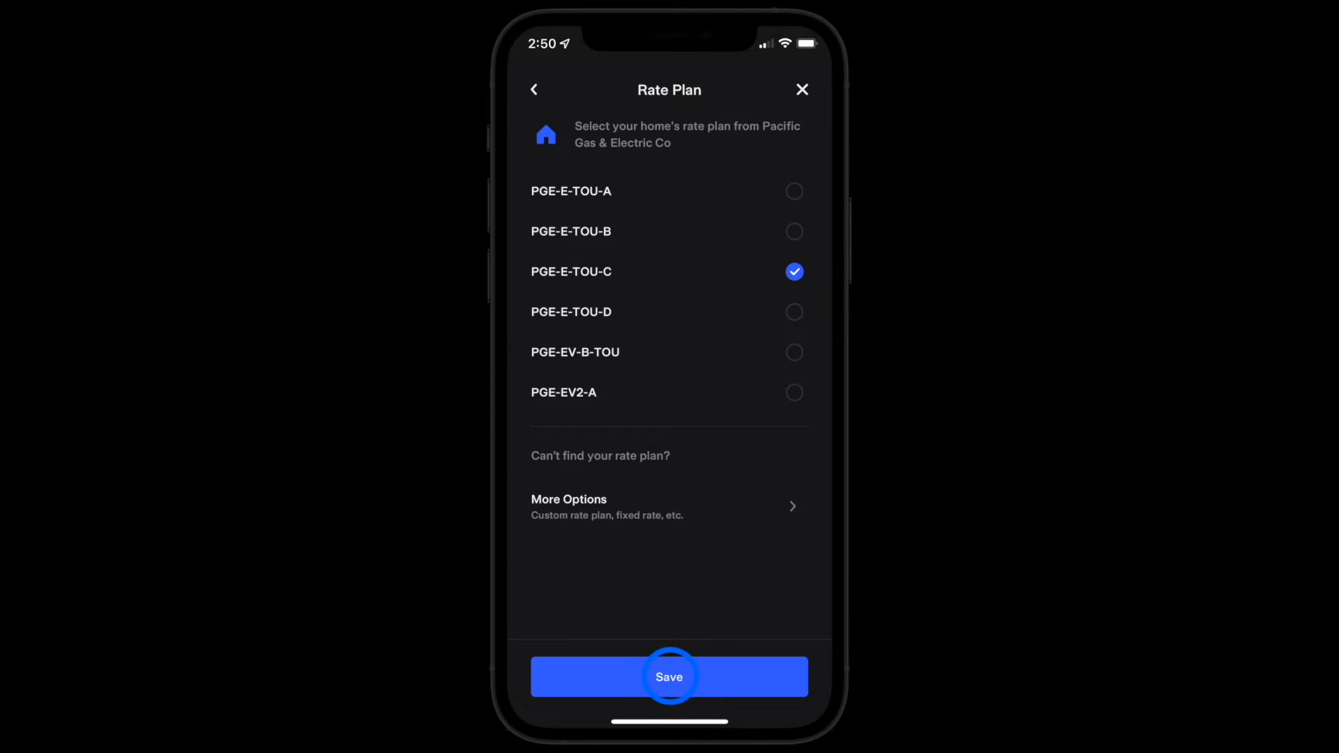
left_click(670, 677)
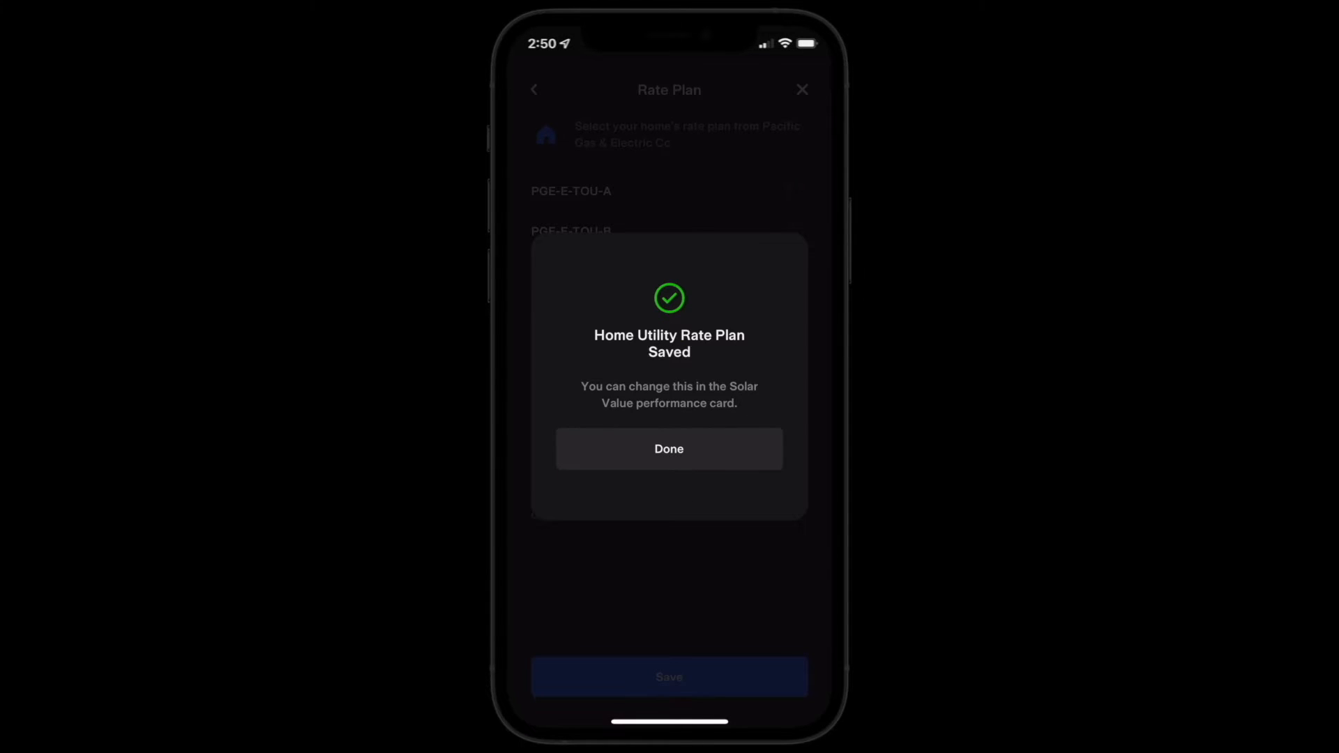
left_click(670, 450)
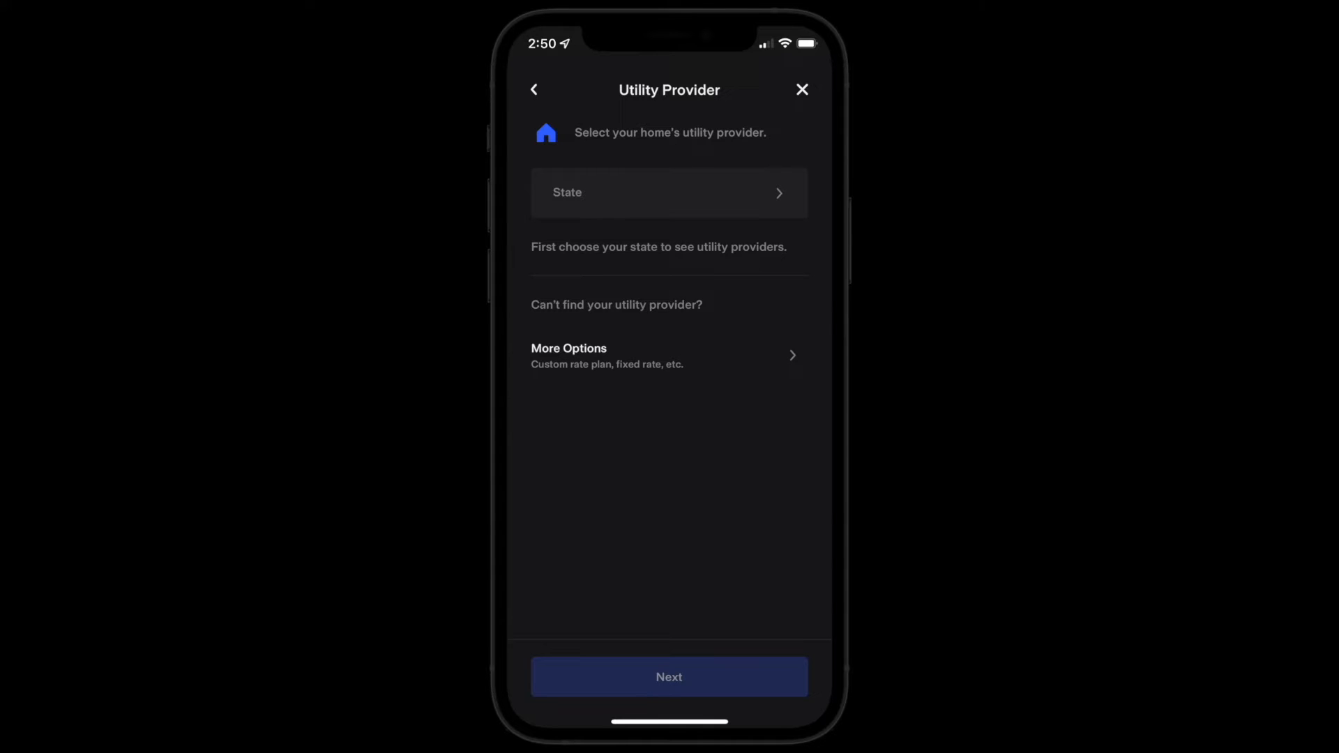
Start a Custom Rate Plan from More Options with provider name 'The Electric Company' and continue.
left_click(572, 356)
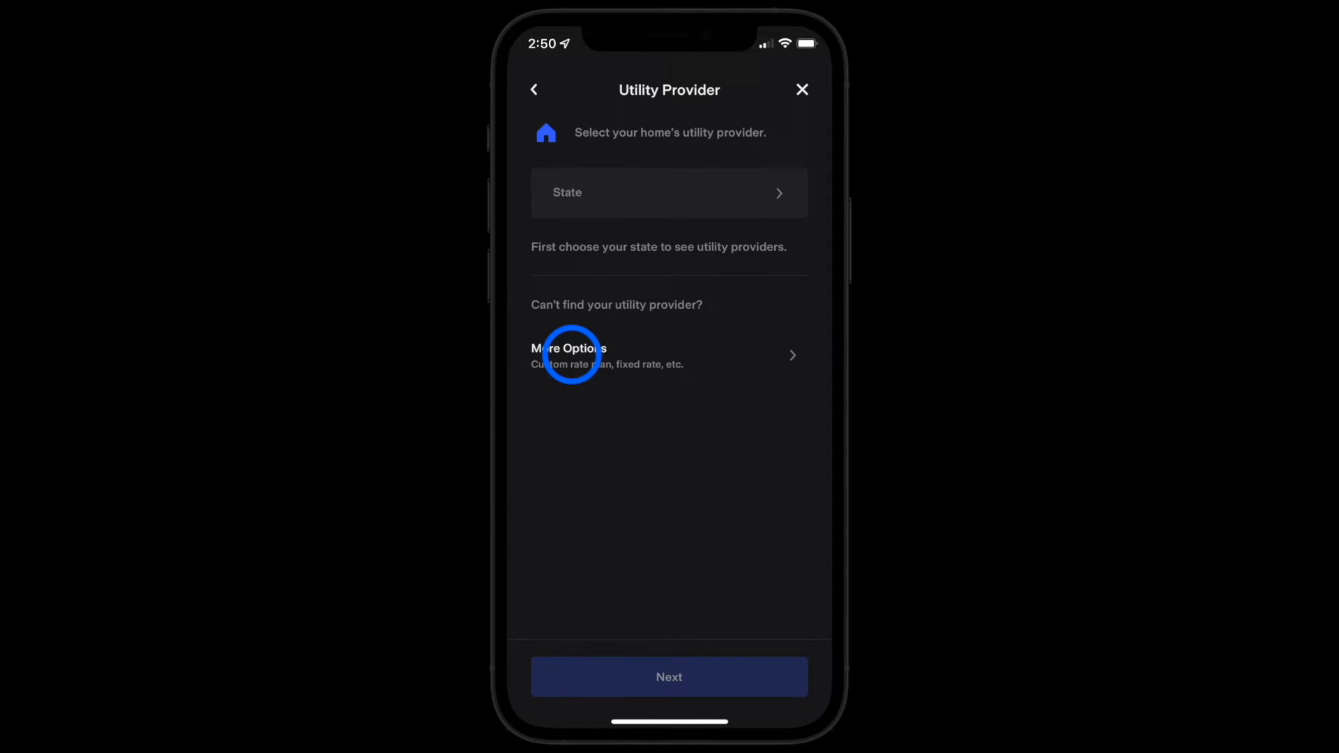
left_click(572, 359)
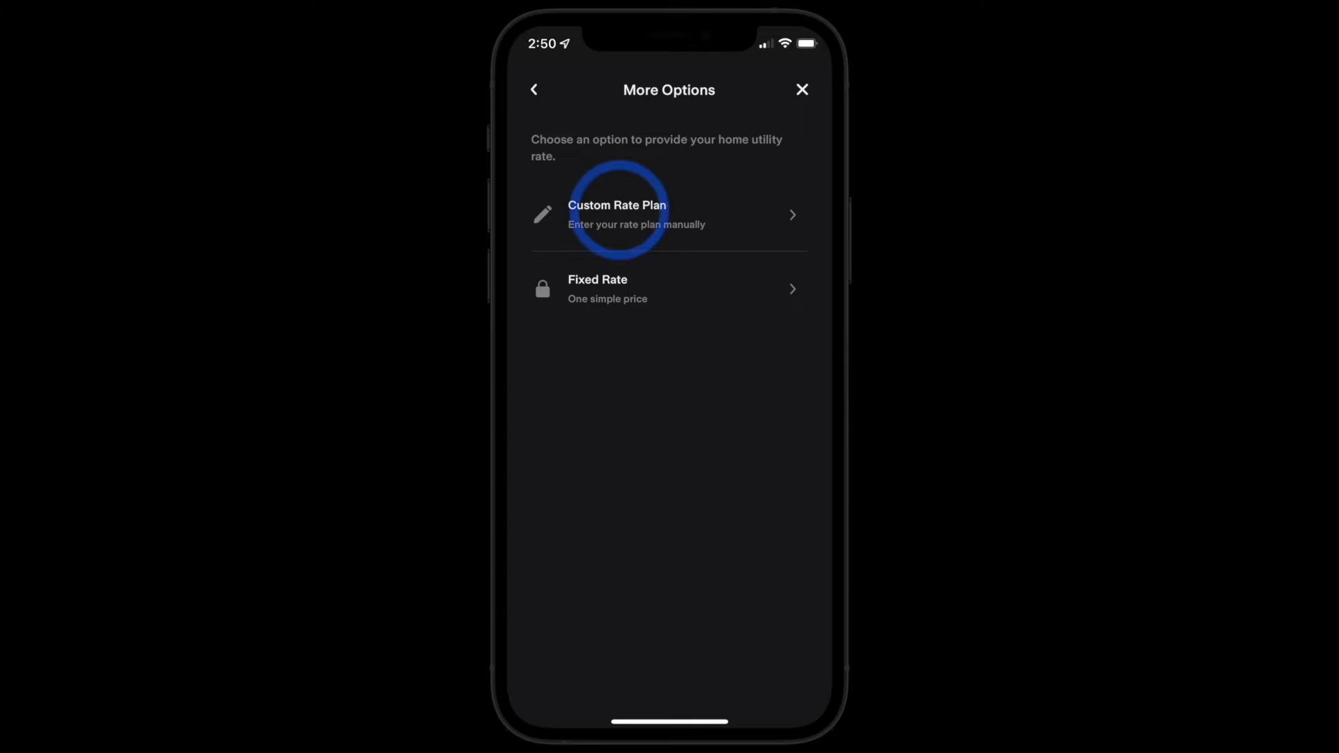
left_click(629, 214)
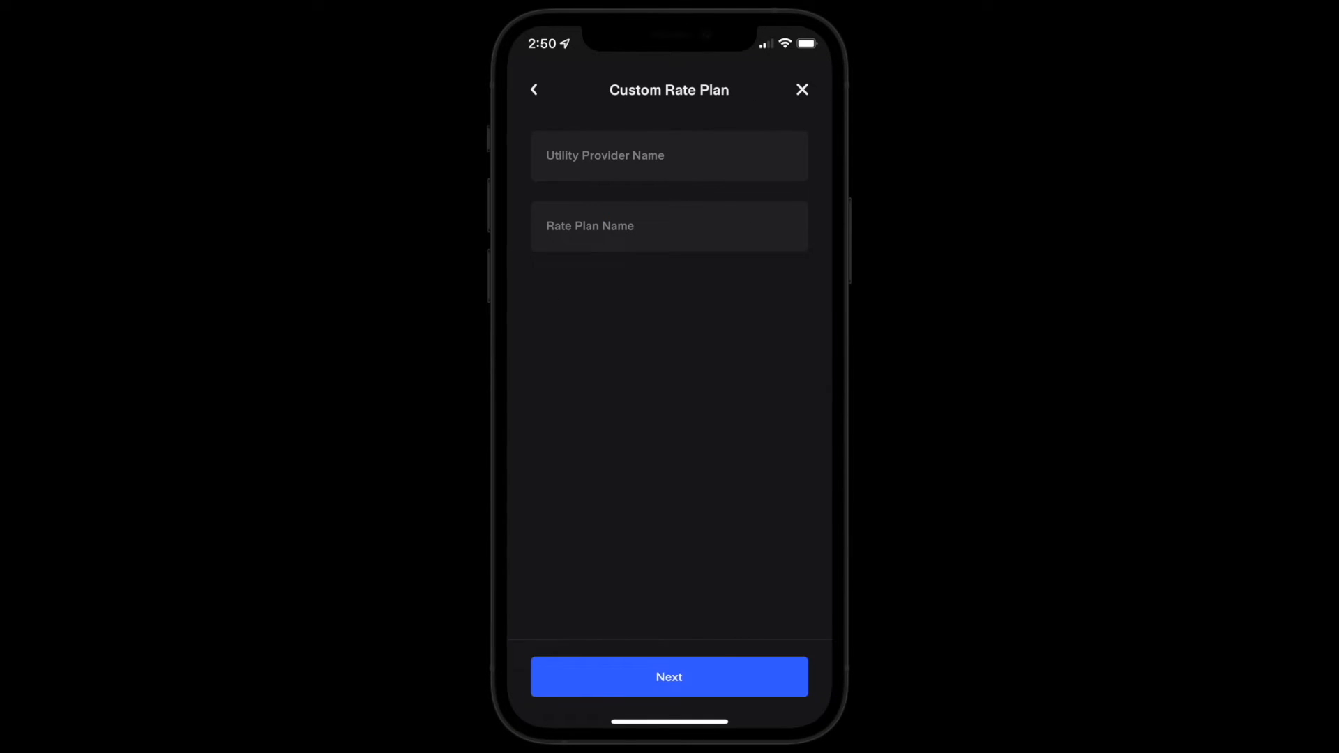
type("The Electric Company")
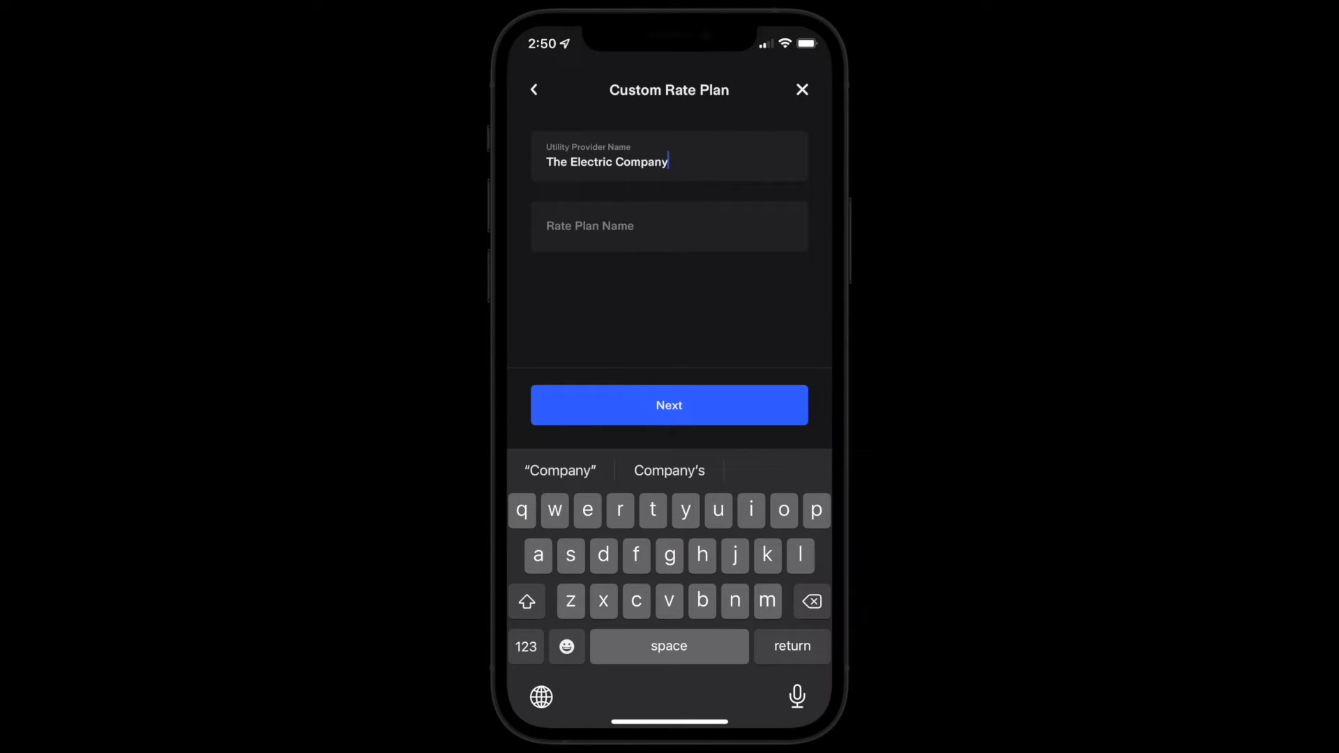
left_click(670, 405)
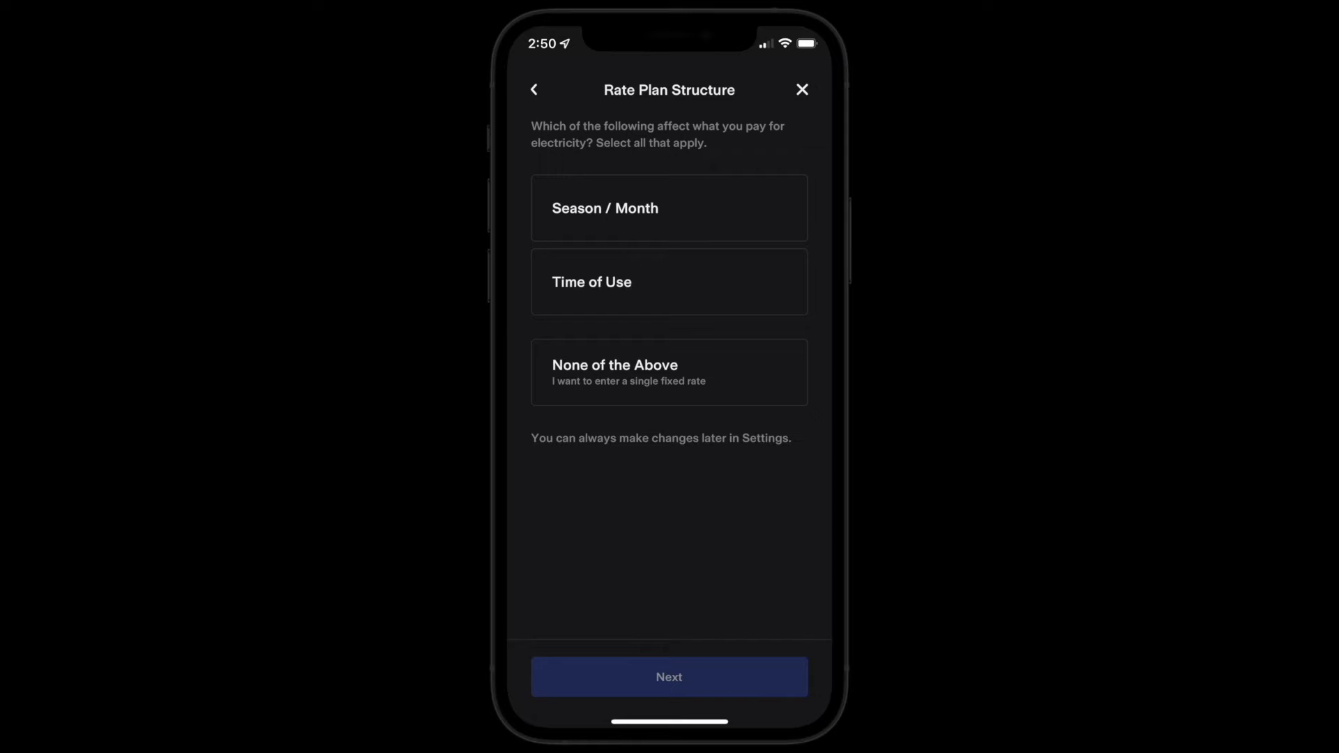
Mark Time of Use as affecting price and set the weekday Peak period to 5–8 PM.
left_click(591, 282)
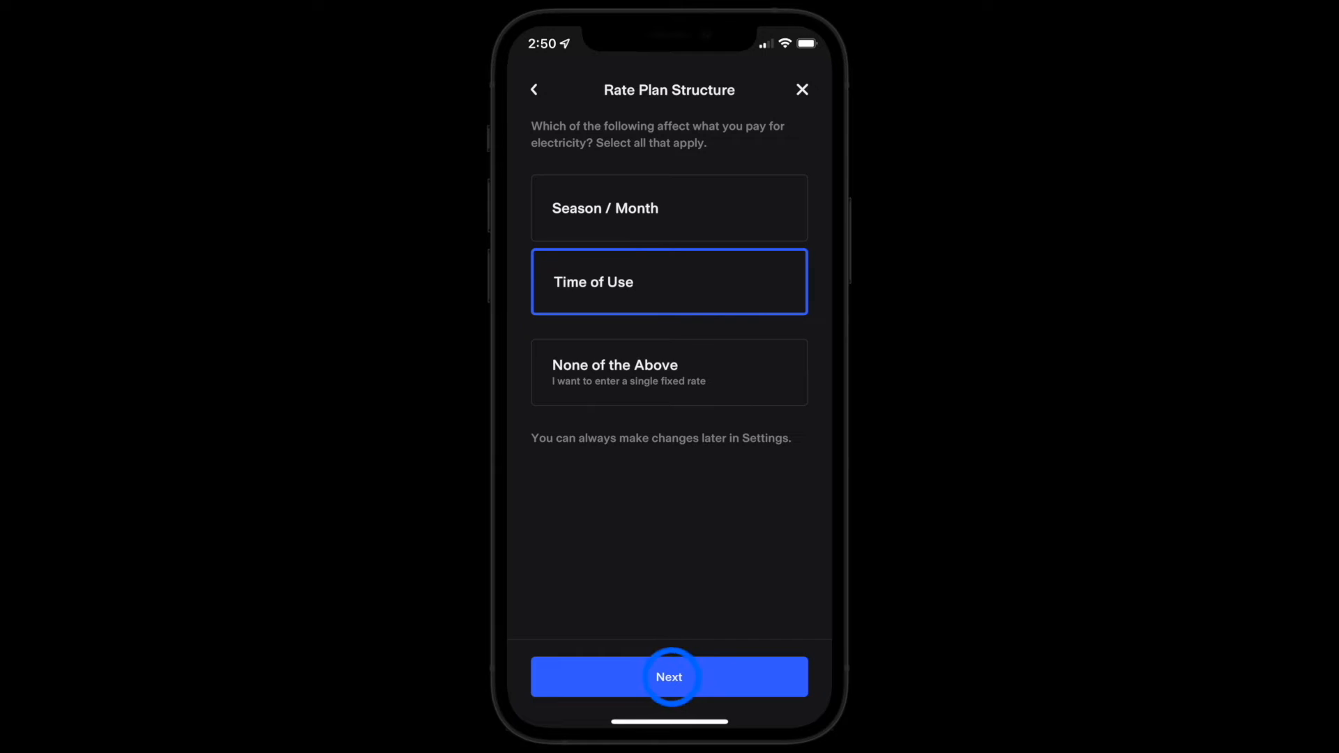
left_click(668, 676)
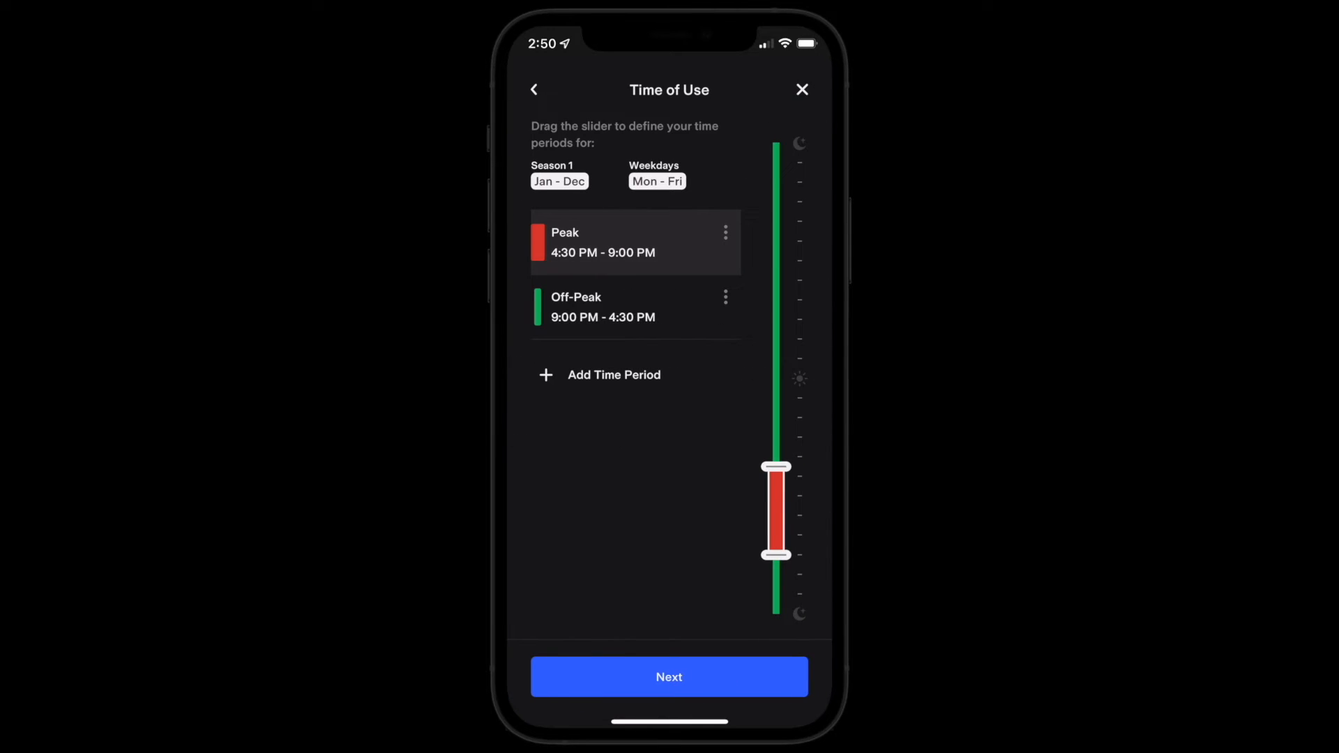
left_click_drag(776, 468, 776, 477)
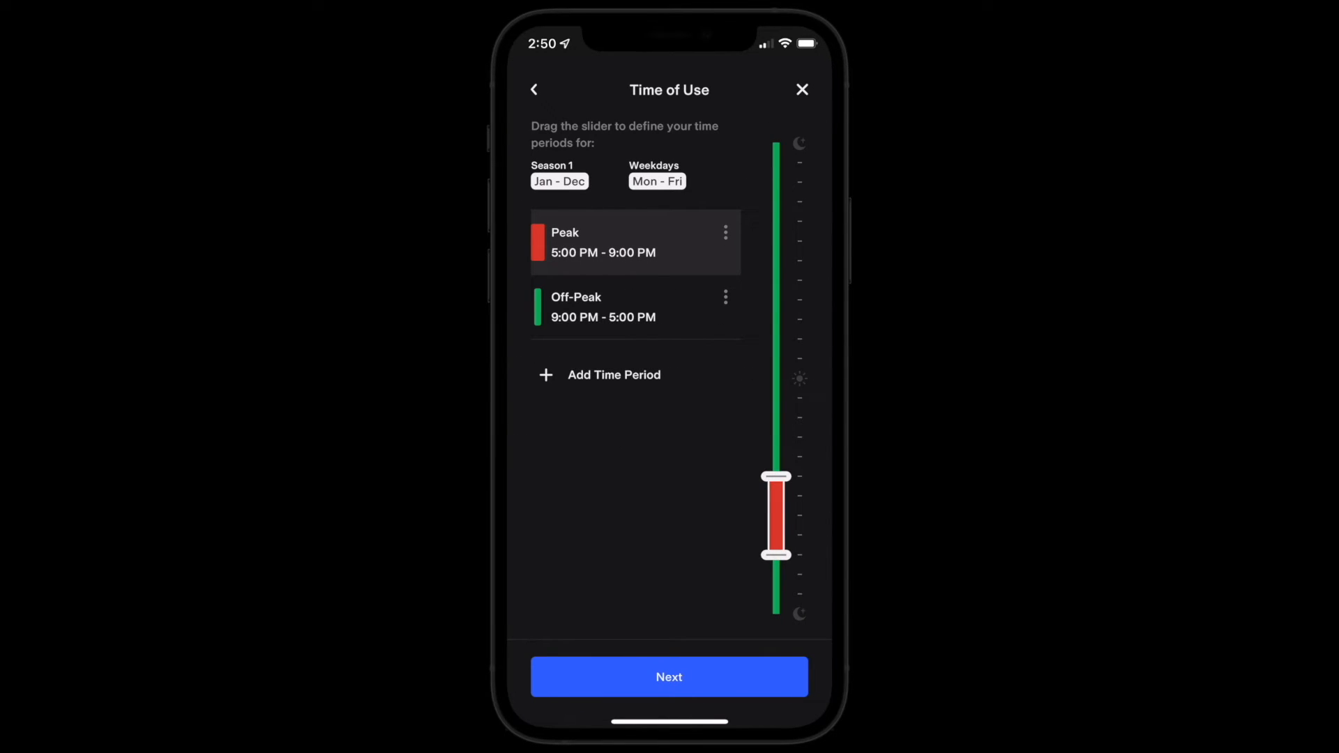
left_click_drag(775, 553, 776, 536)
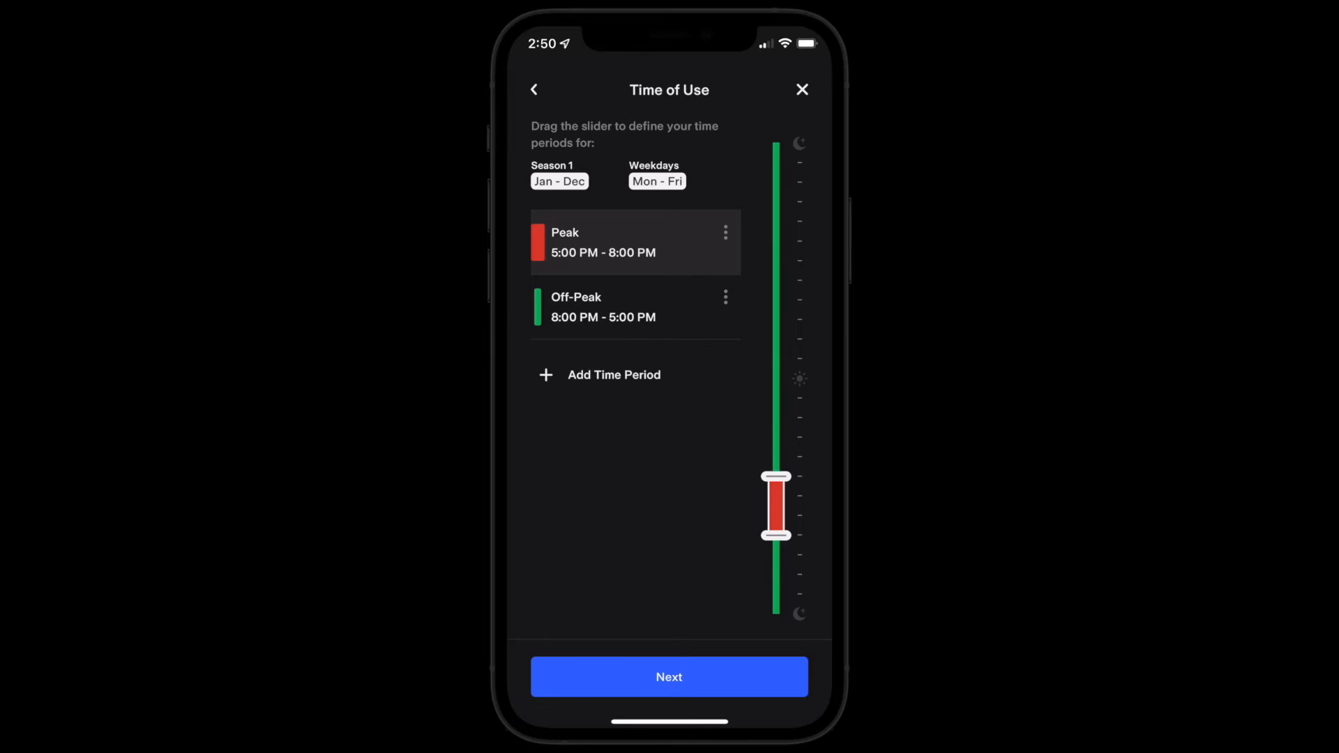
Add a Mid-Peak period covering 4–5 PM and 8–9 PM around the Peak.
left_click(614, 374)
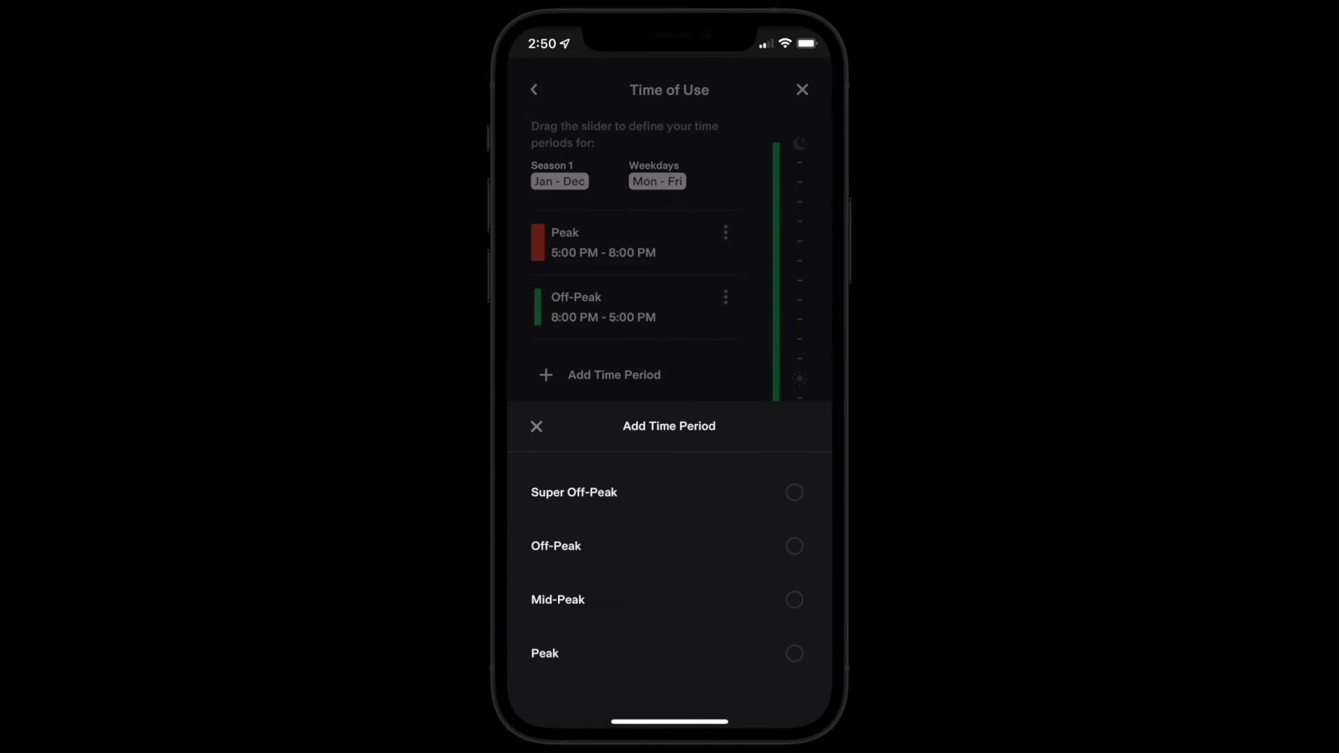
left_click(795, 600)
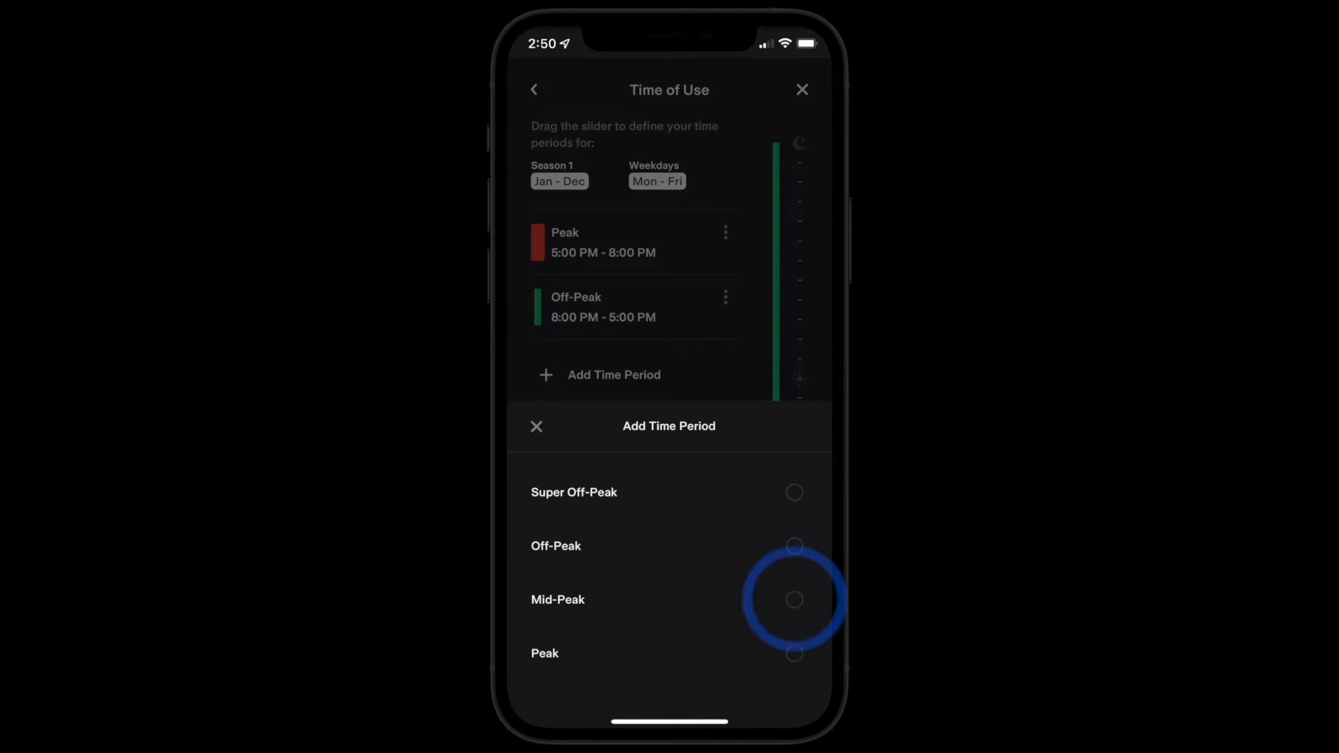
left_click(793, 600)
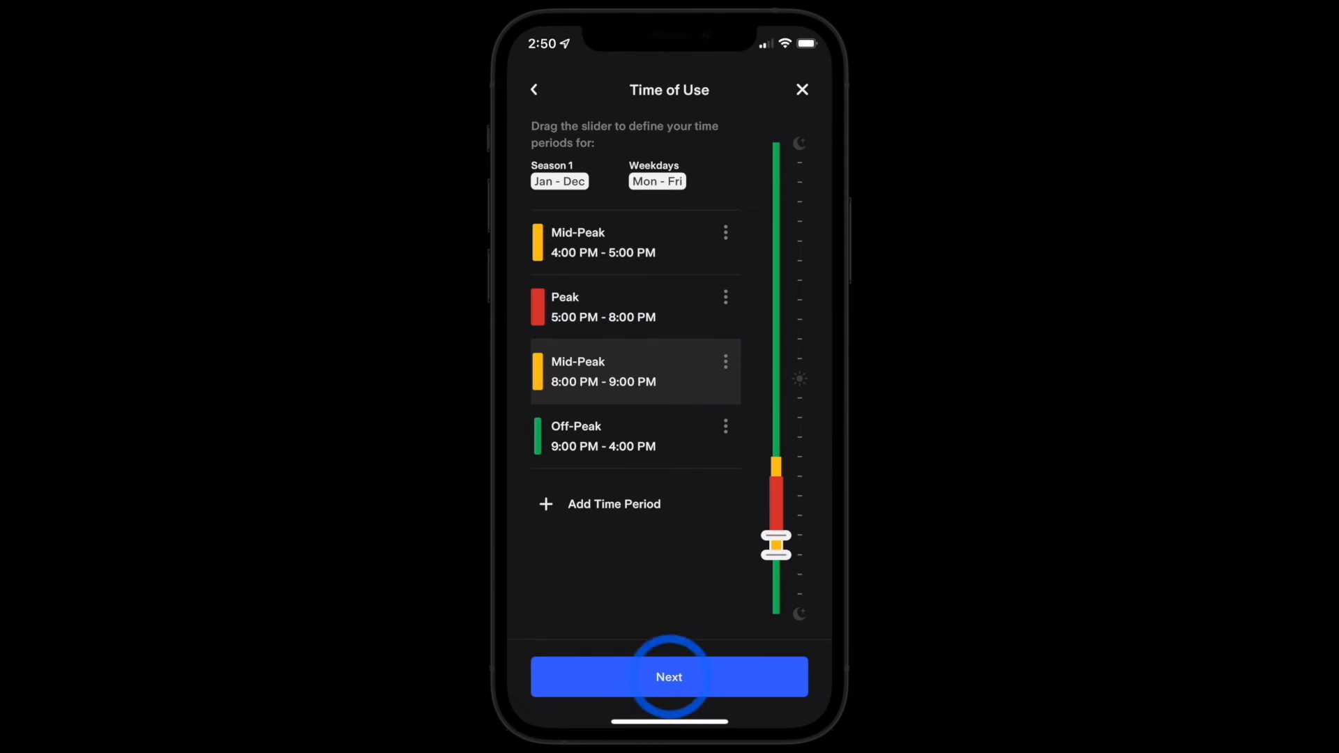
Make weekends a separate all-day Off-Peak schedule by deleting the copied periods, then continue.
left_click(670, 677)
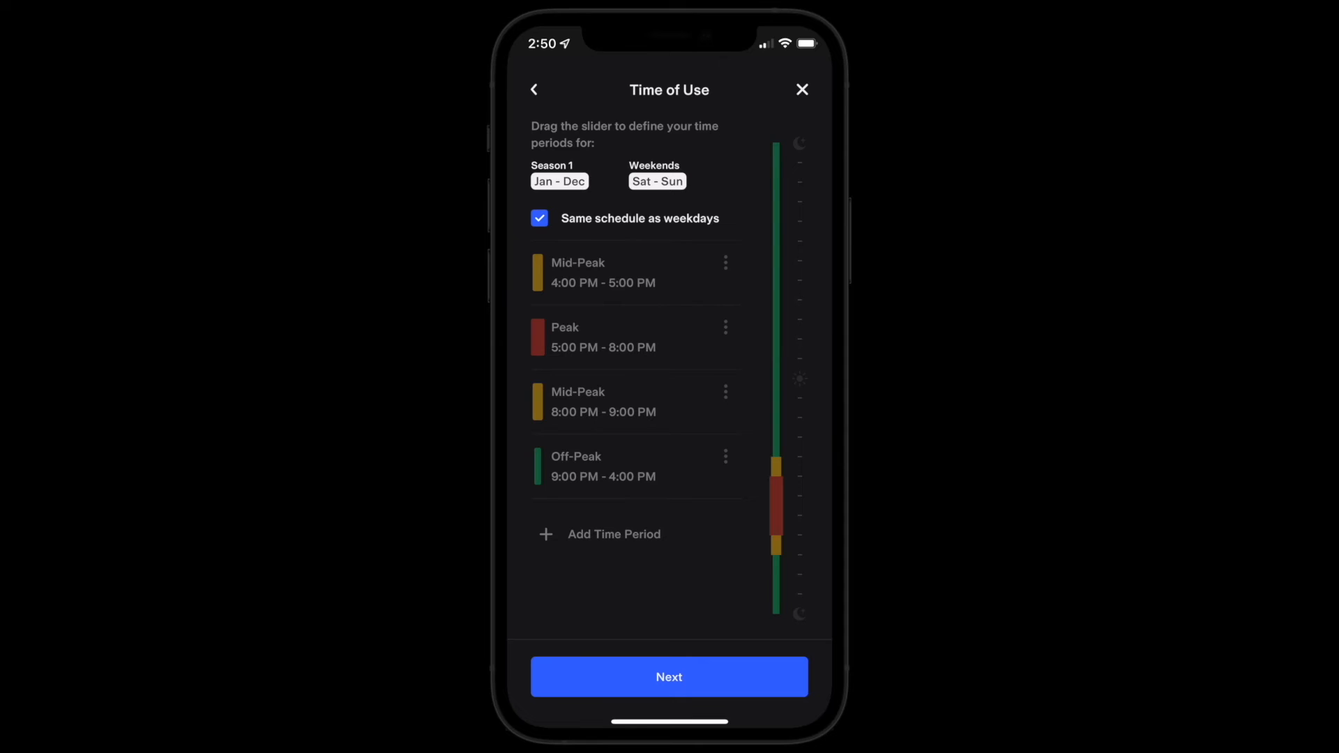
left_click(539, 218)
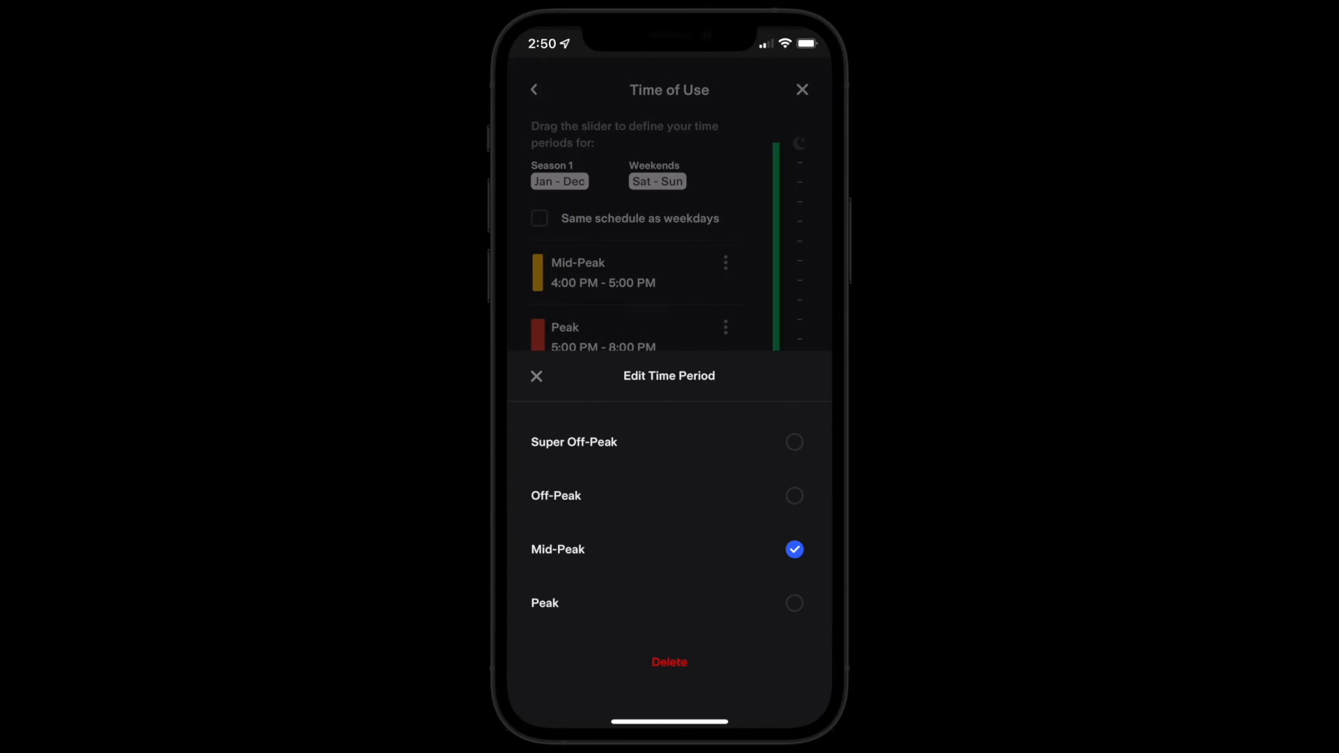
left_click(536, 376)
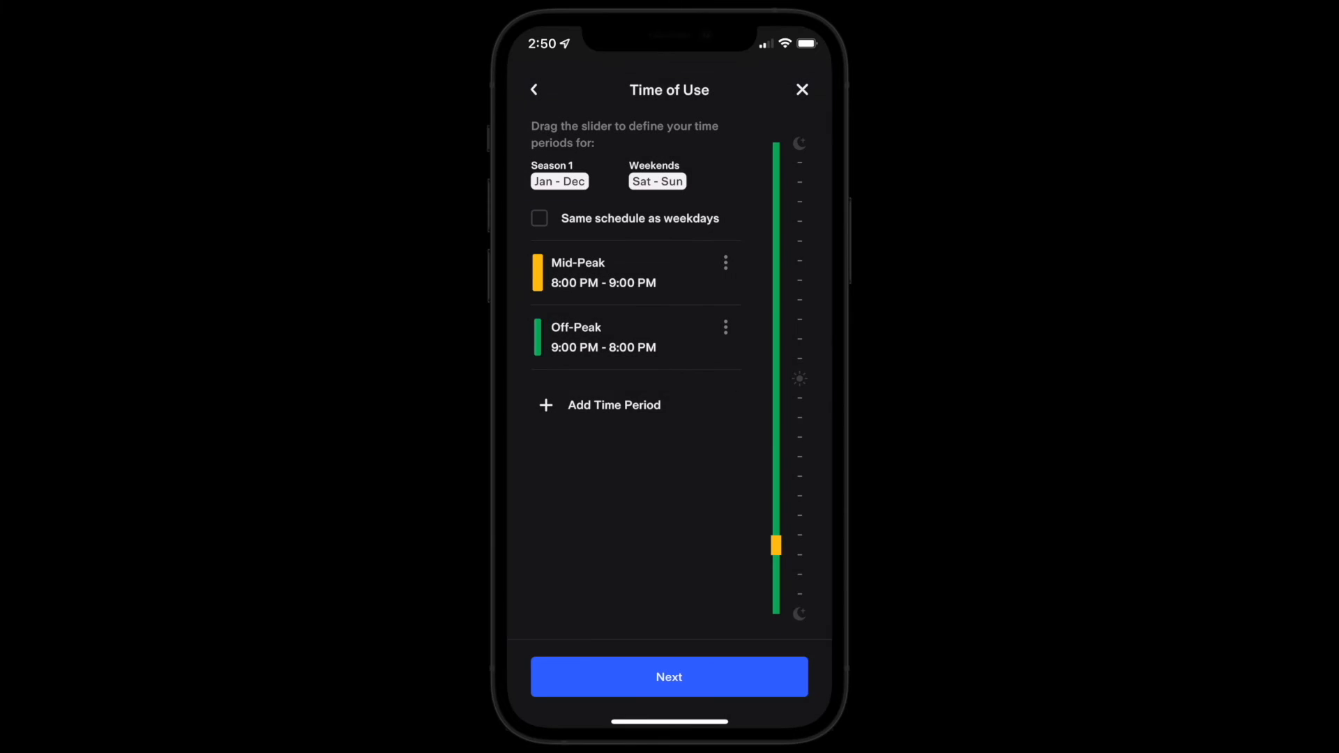
left_click(669, 676)
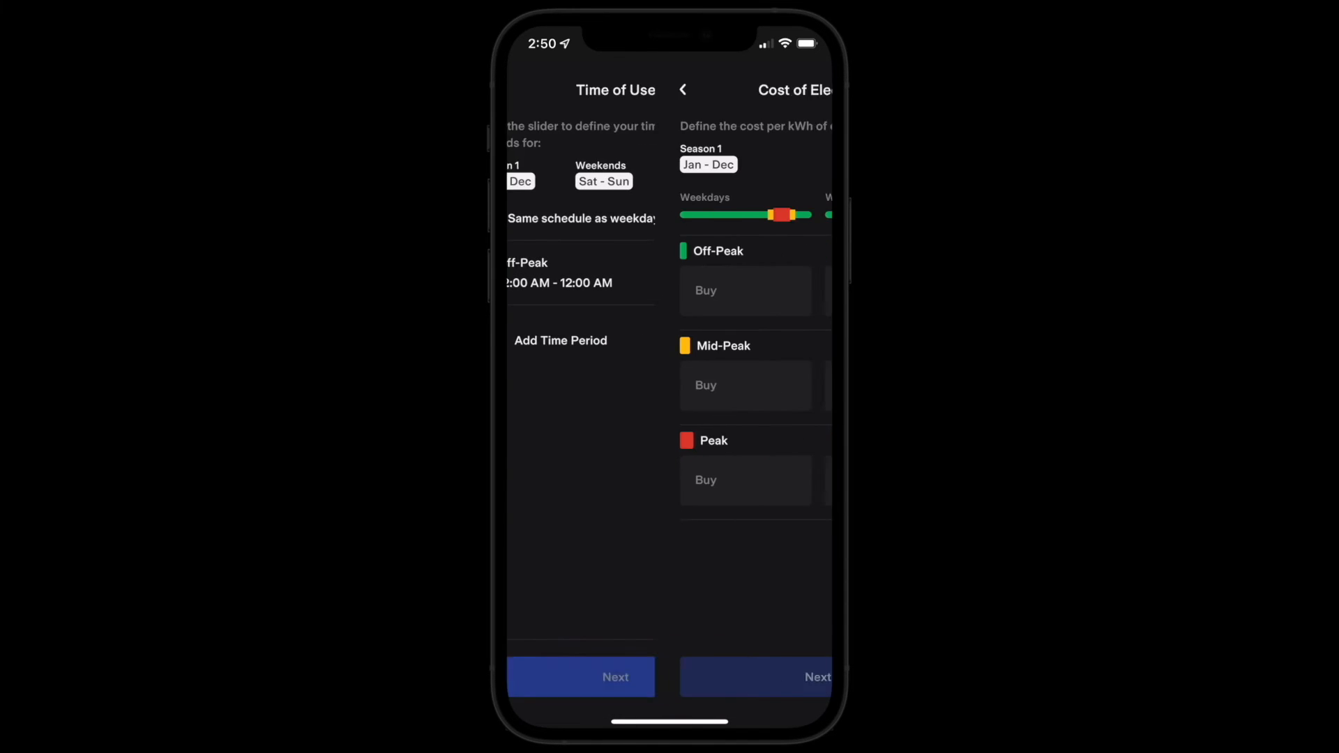
Set prices Off-Peak $0.12, Mid-Peak $0.15, Peak $0.18, review the summary and save the custom plan.
left_click(745, 290)
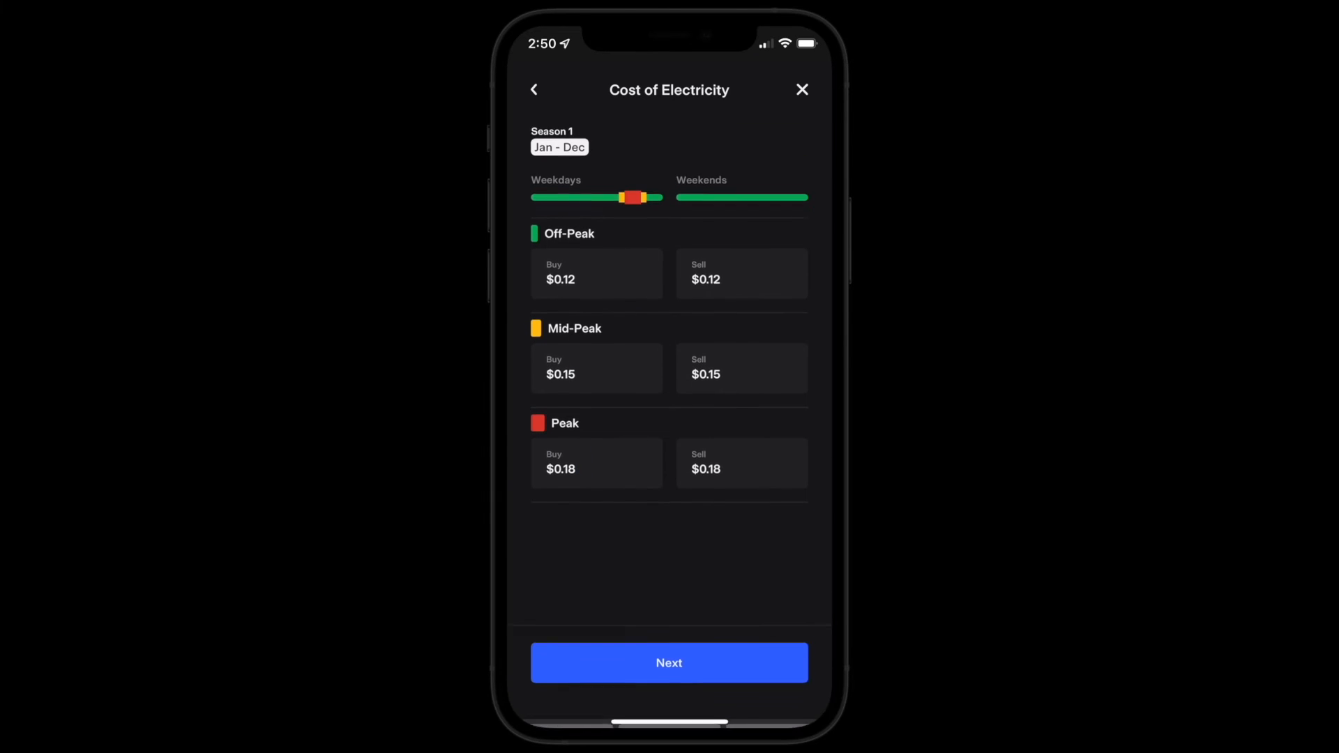
left_click(670, 663)
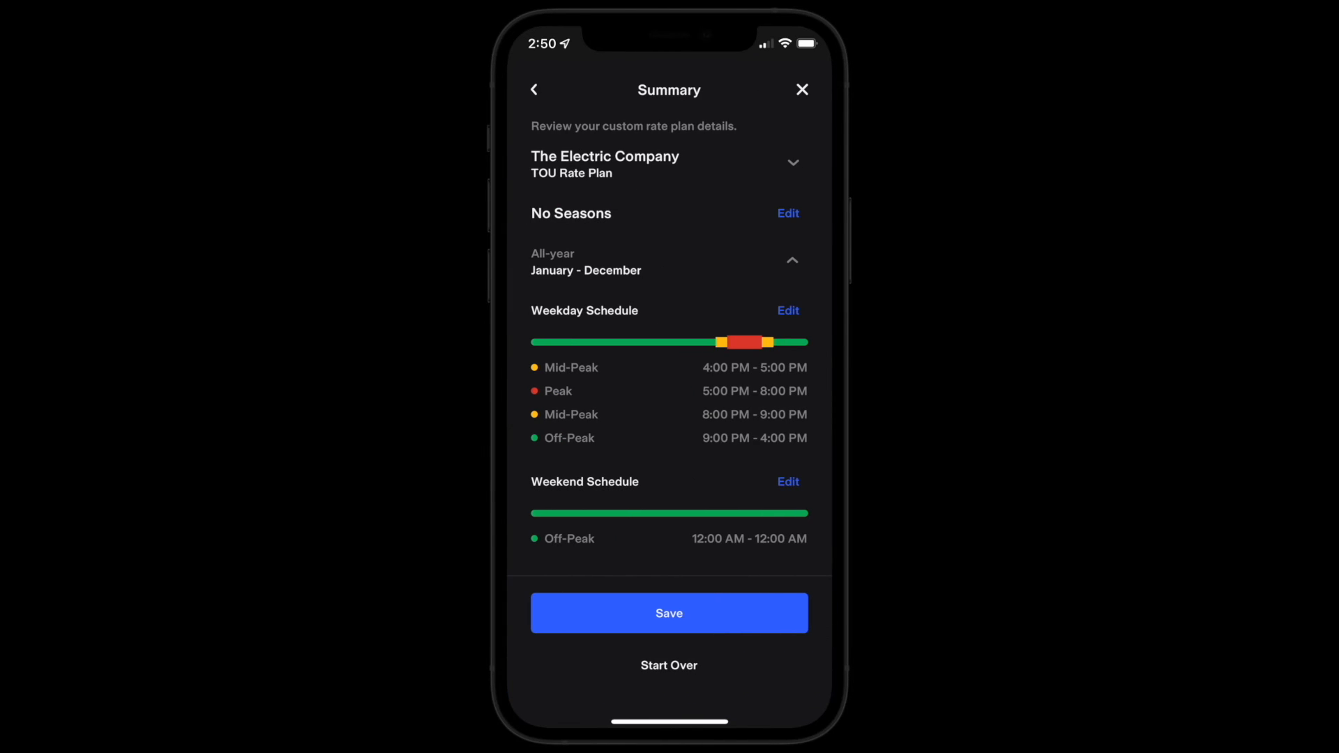
left_click(669, 614)
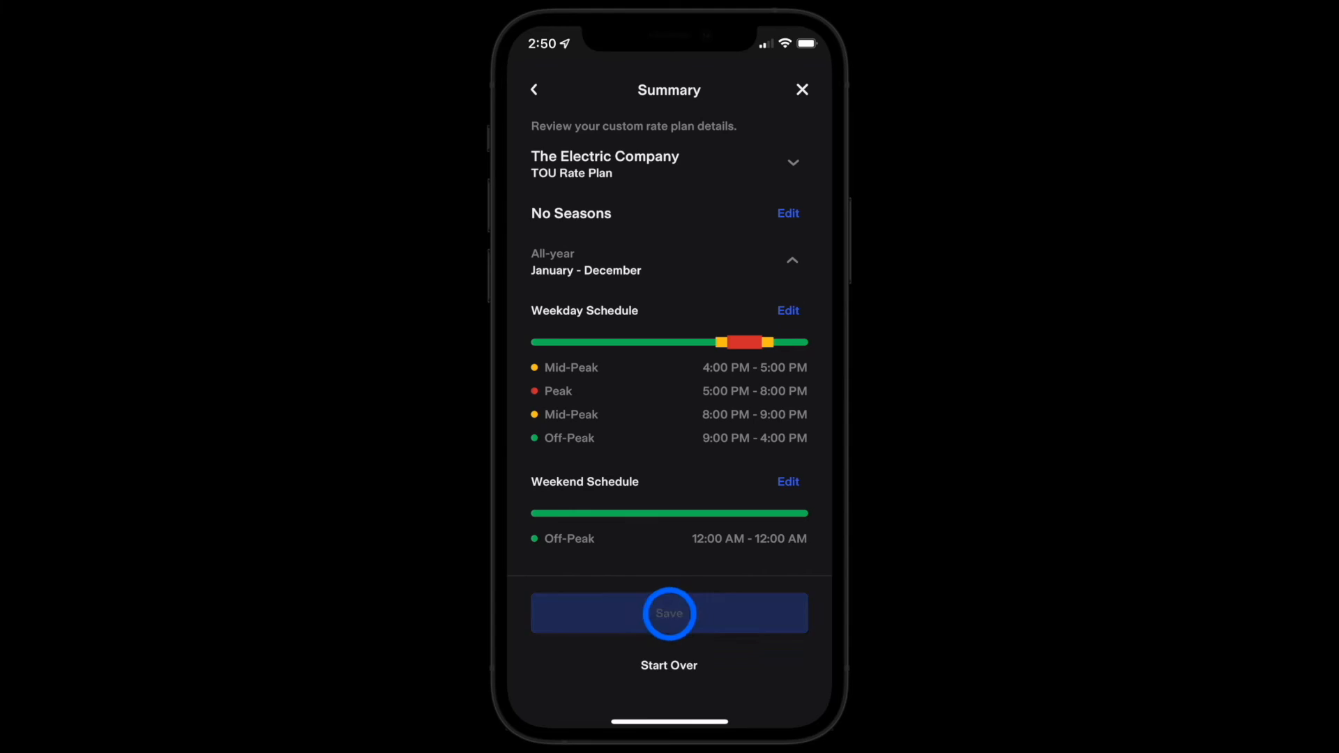
left_click(669, 614)
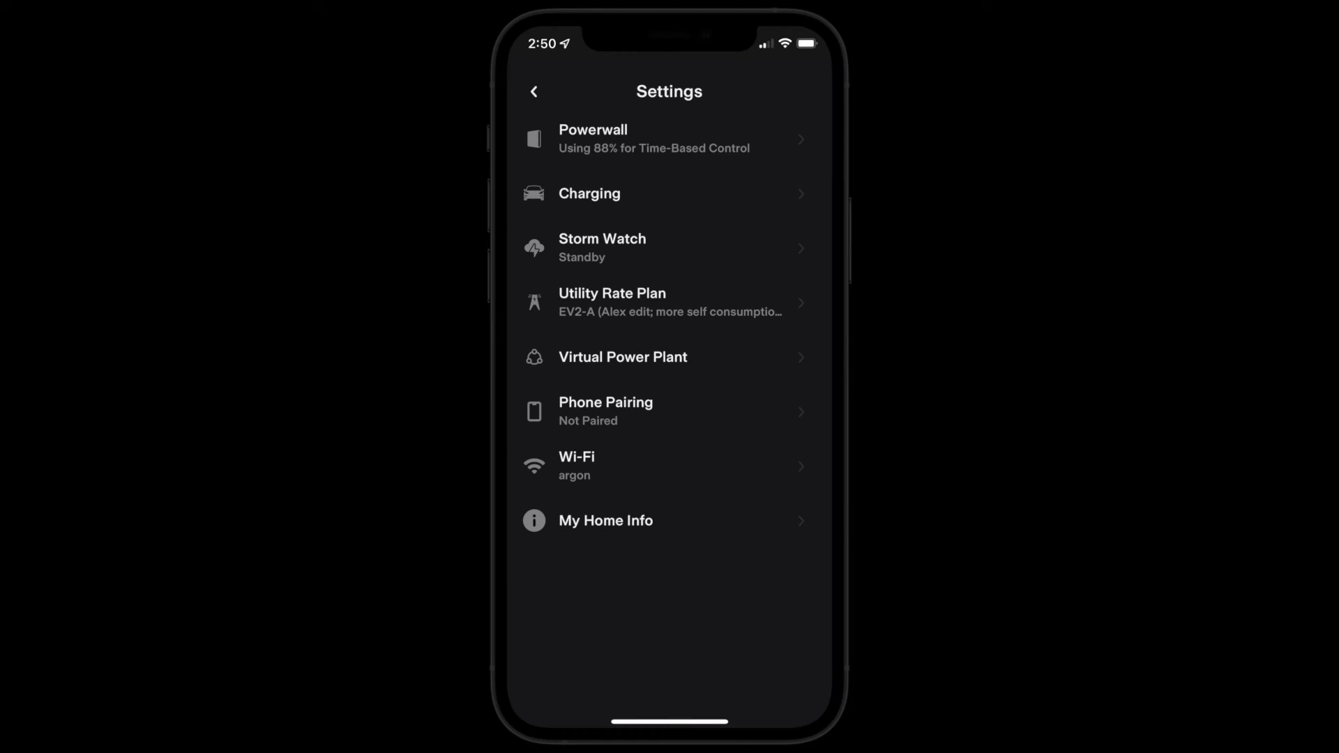
Return to My Home and reach the Powerwall settings showing Time-Based Control with 12% reserve.
left_click(533, 92)
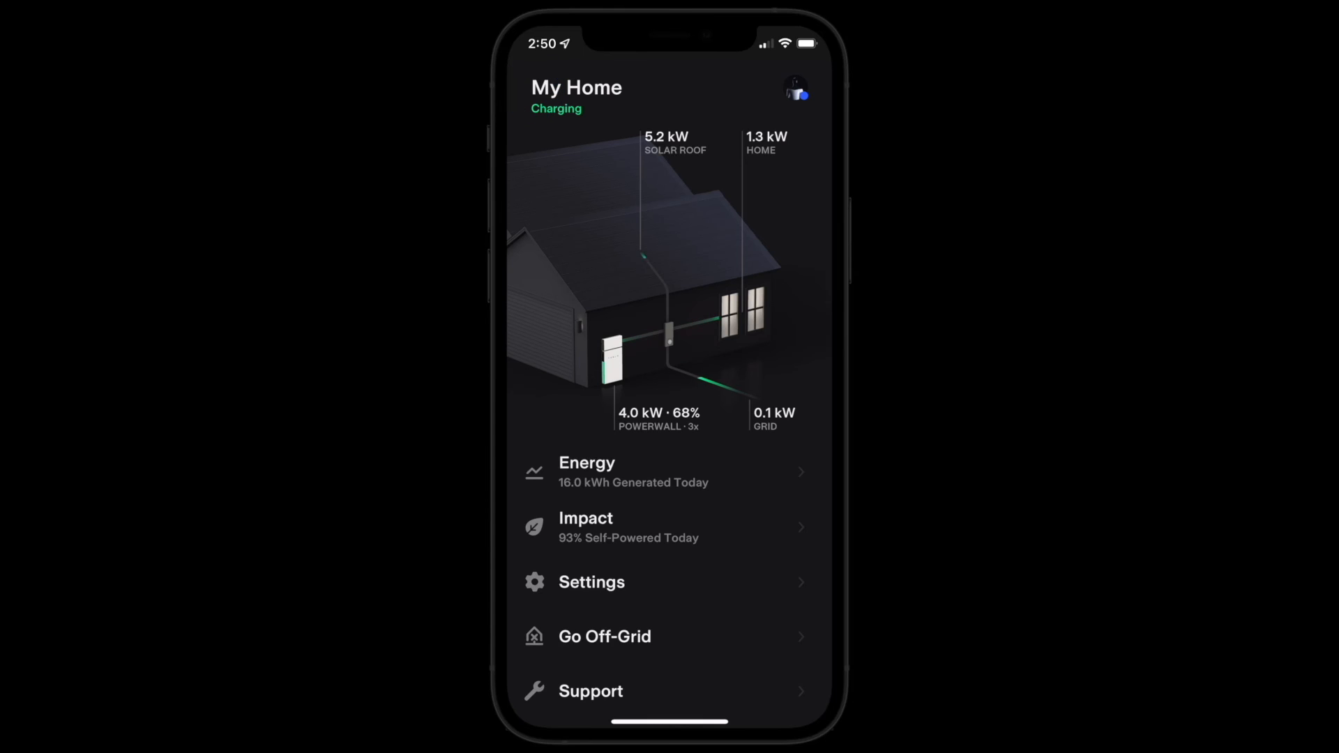
left_click(591, 583)
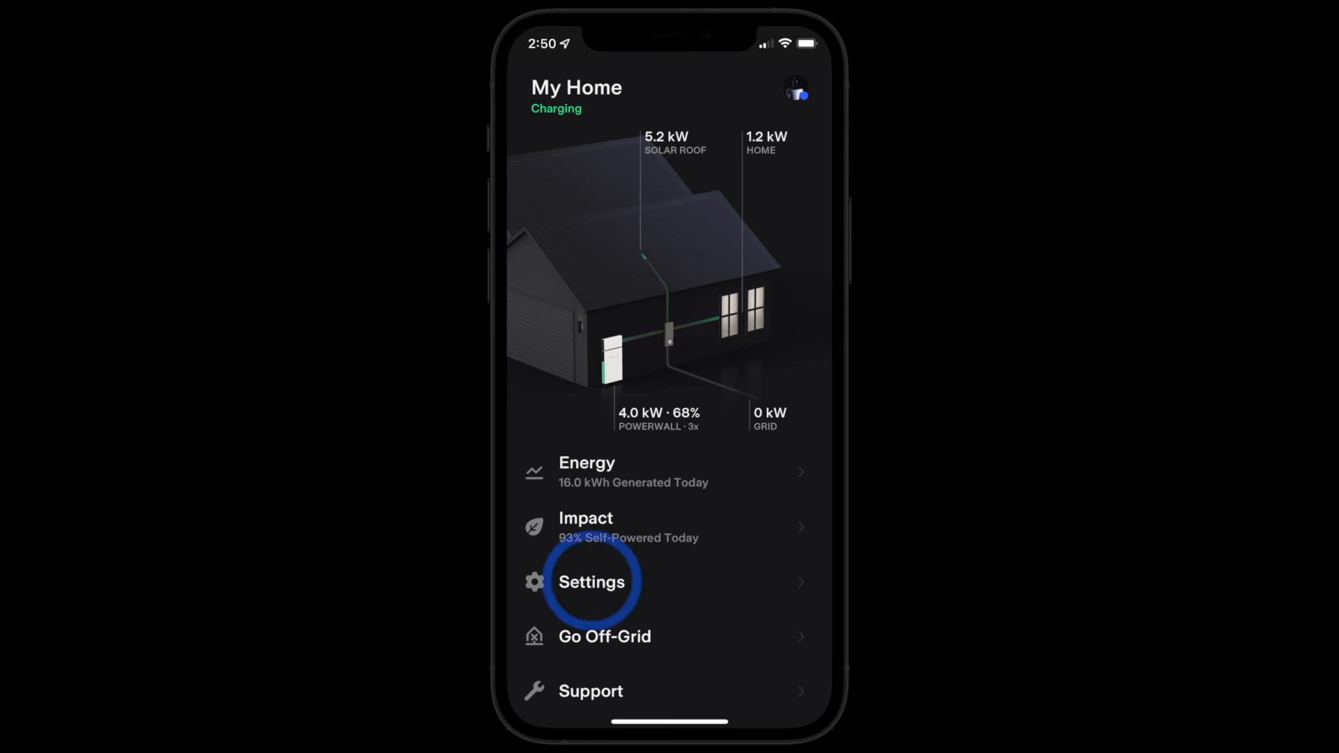
left_click(592, 583)
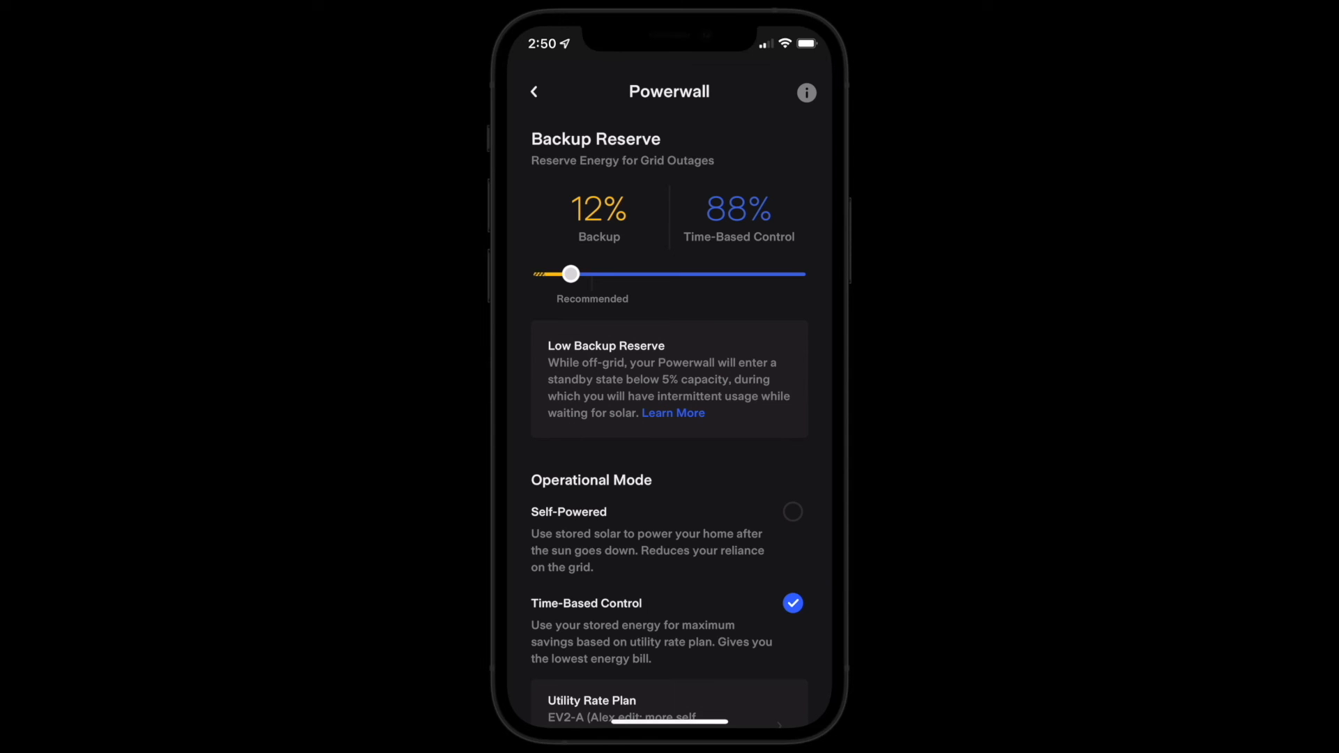
Adjust the Backup Reserve slider to exactly 20% Backup / 80% Time-Based Control.
left_click_drag(571, 273, 653, 273)
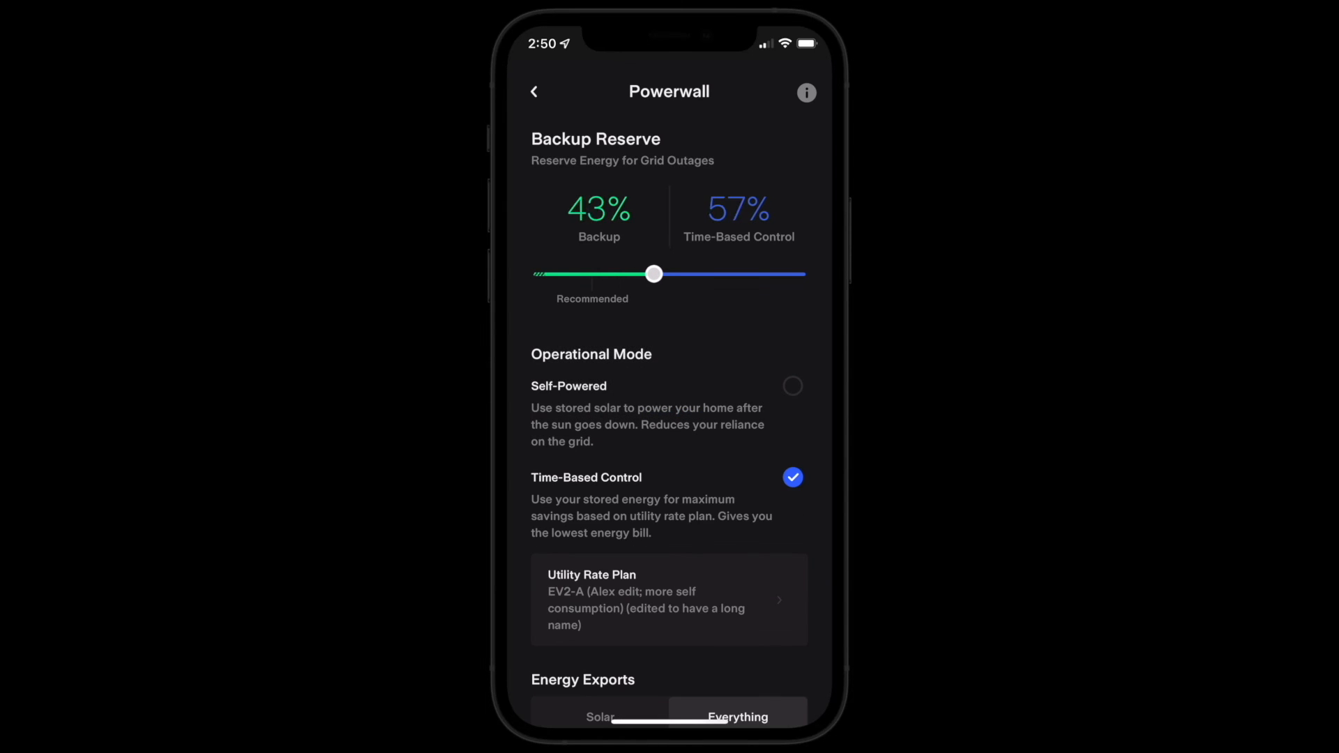
left_click_drag(653, 274, 670, 273)
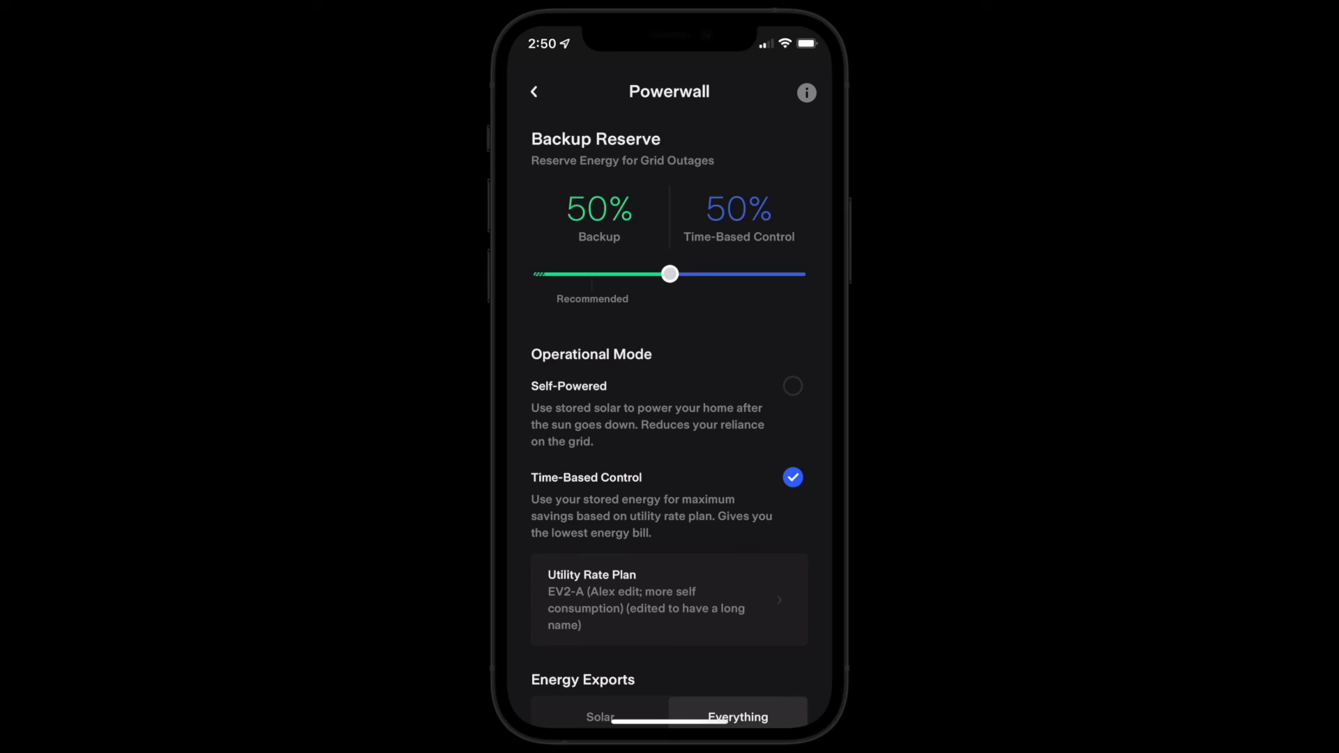
left_click_drag(669, 274, 633, 273)
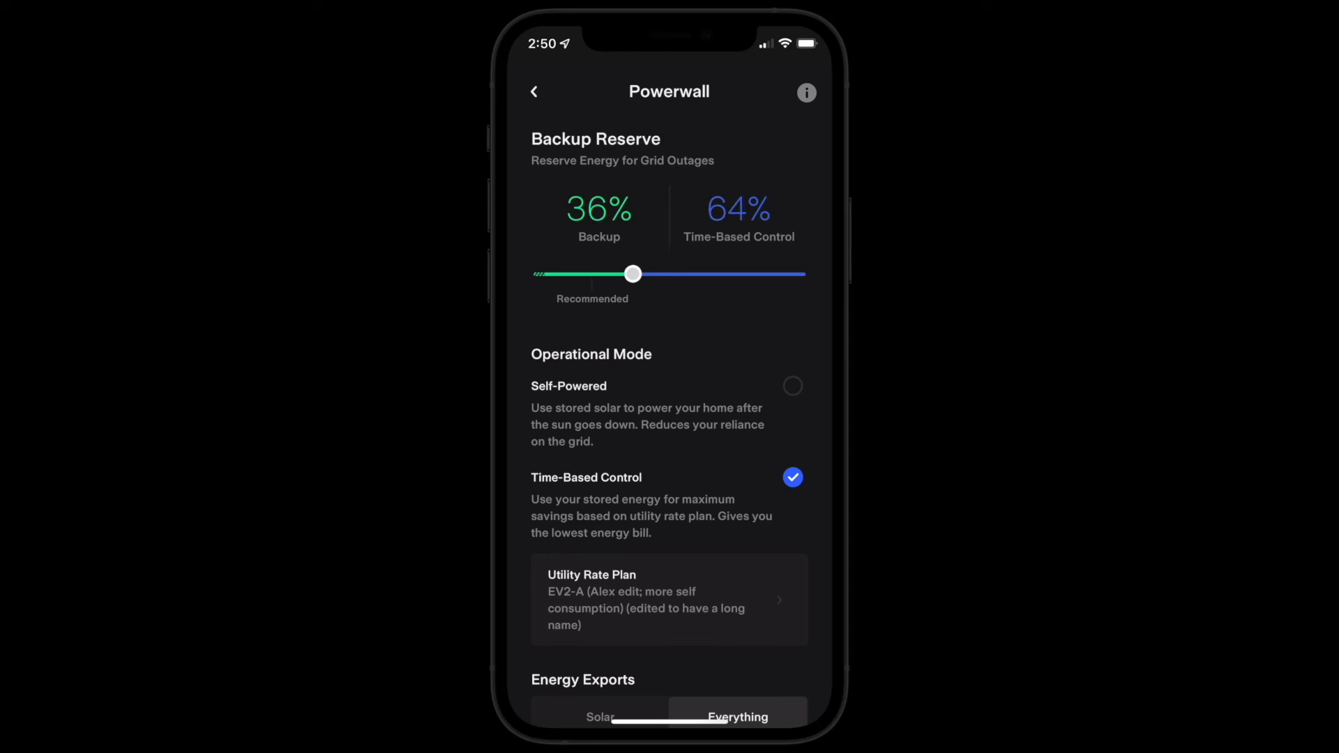
left_click_drag(634, 274, 594, 273)
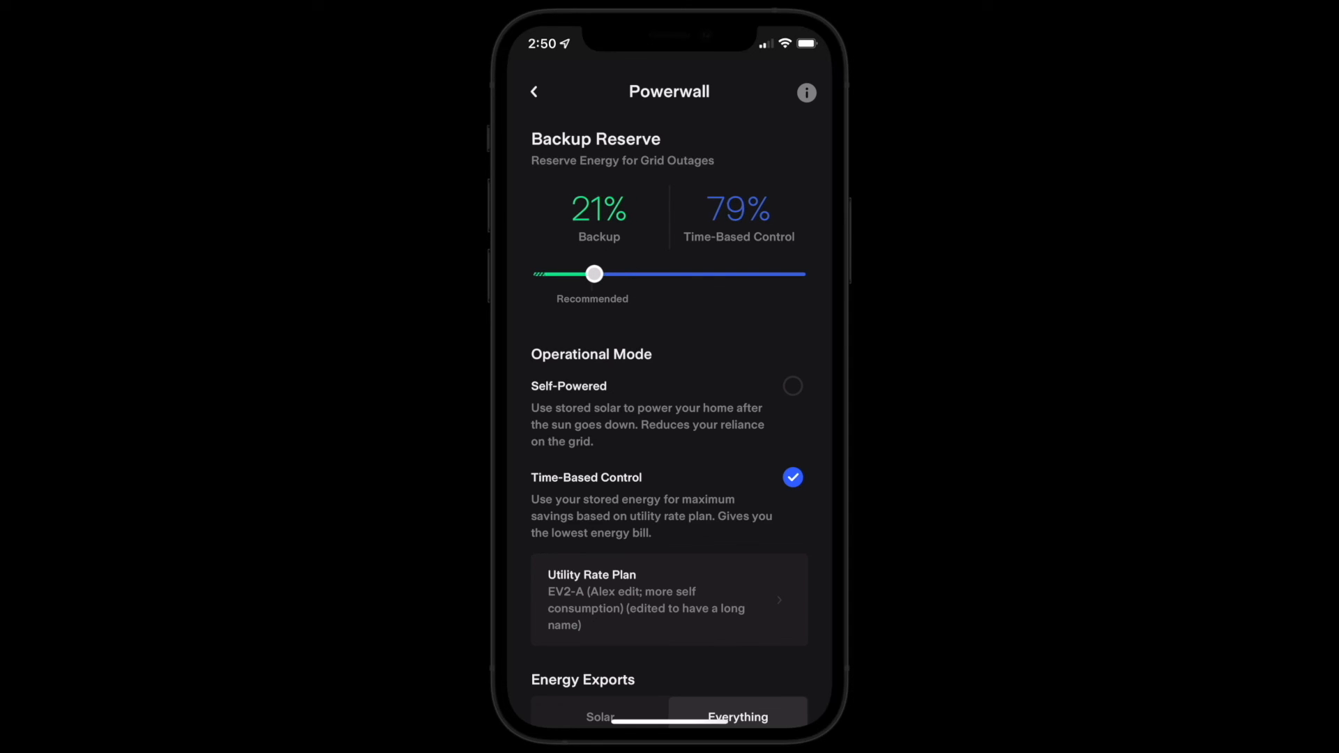
left_click_drag(596, 273, 590, 273)
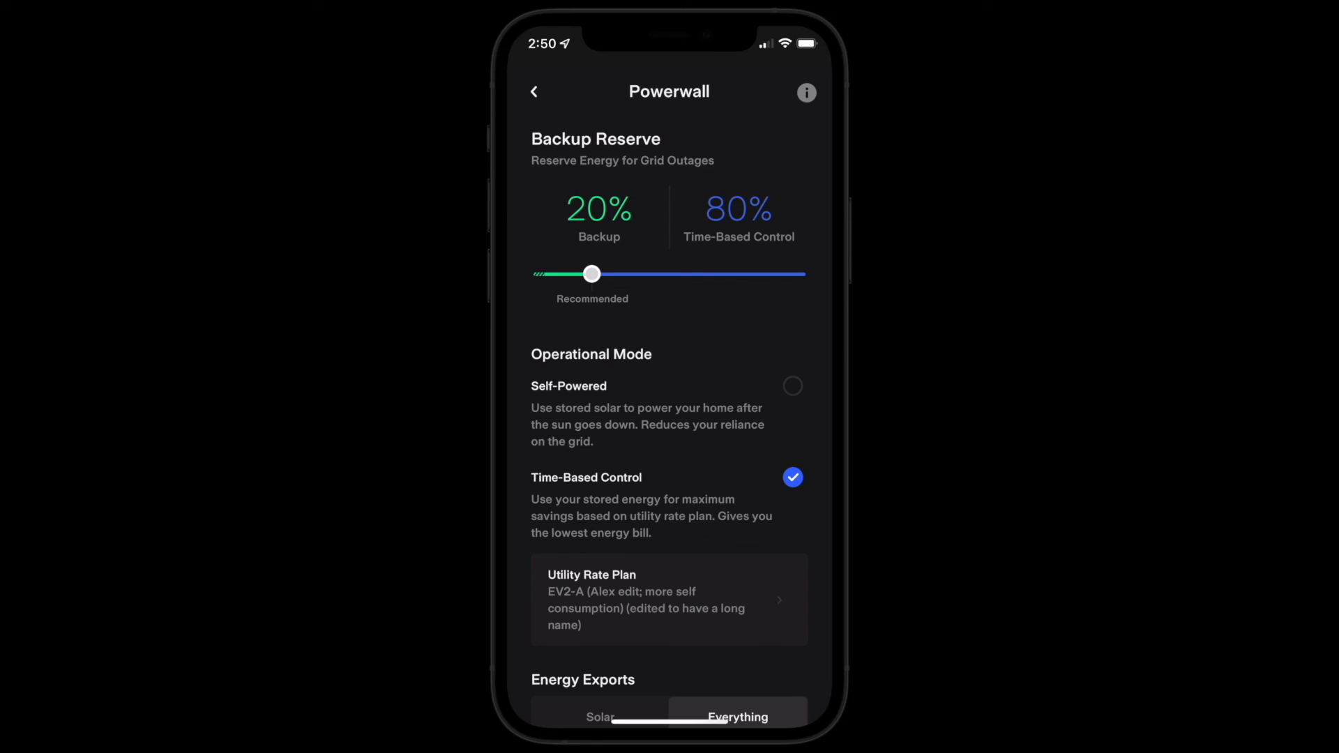